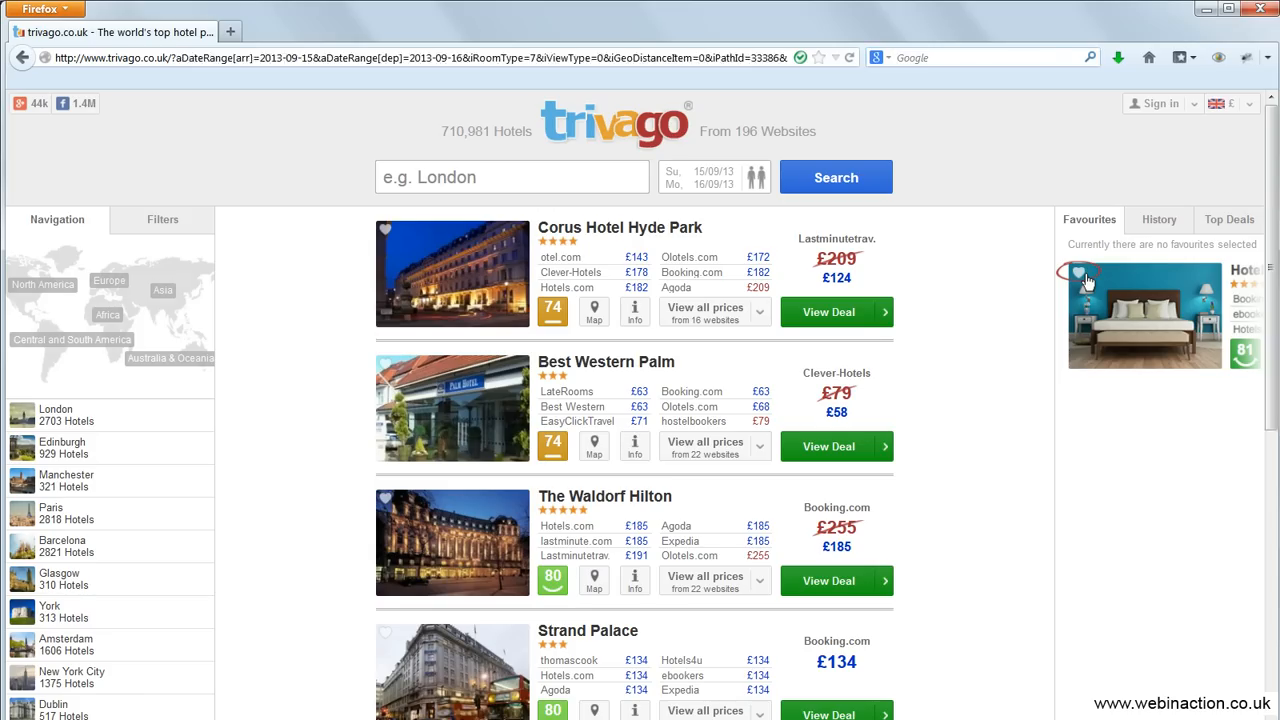
Search Trivago for Ecuador hotel deals in place of the London results
{"action": "left_click", "coordinate": [70, 339]}
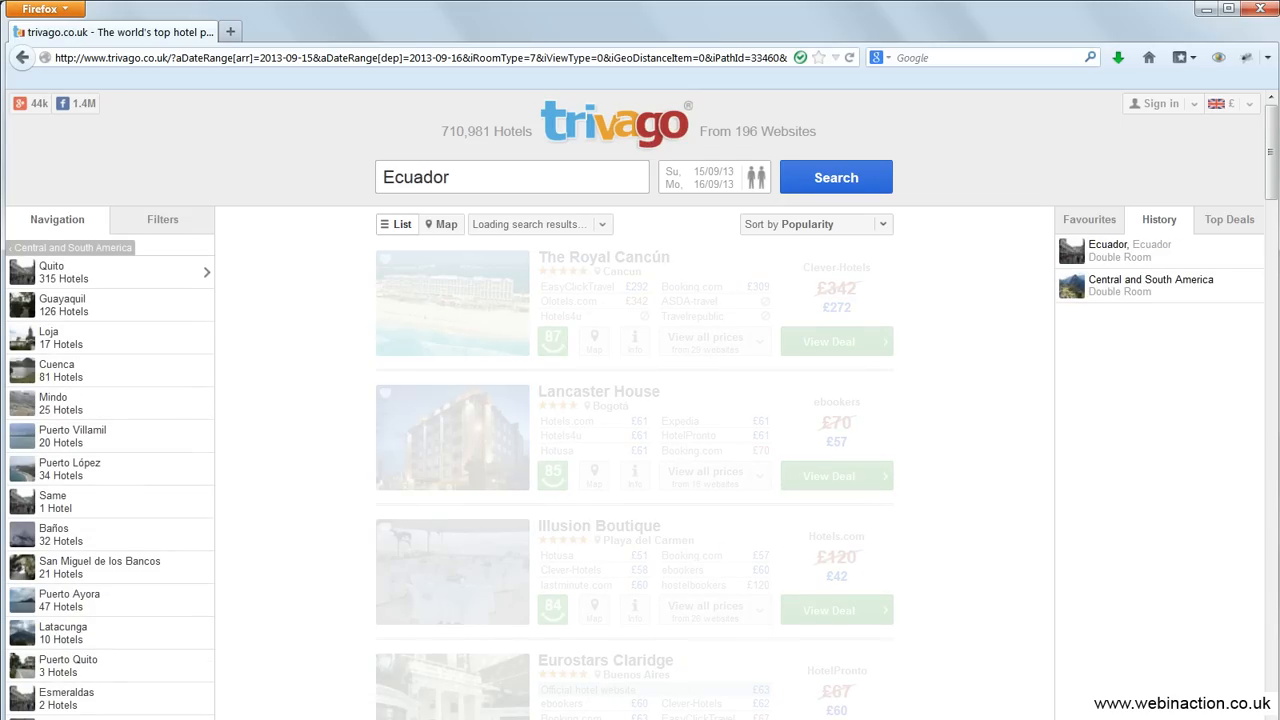
{"action": "left_click", "coordinate": [51, 271]}
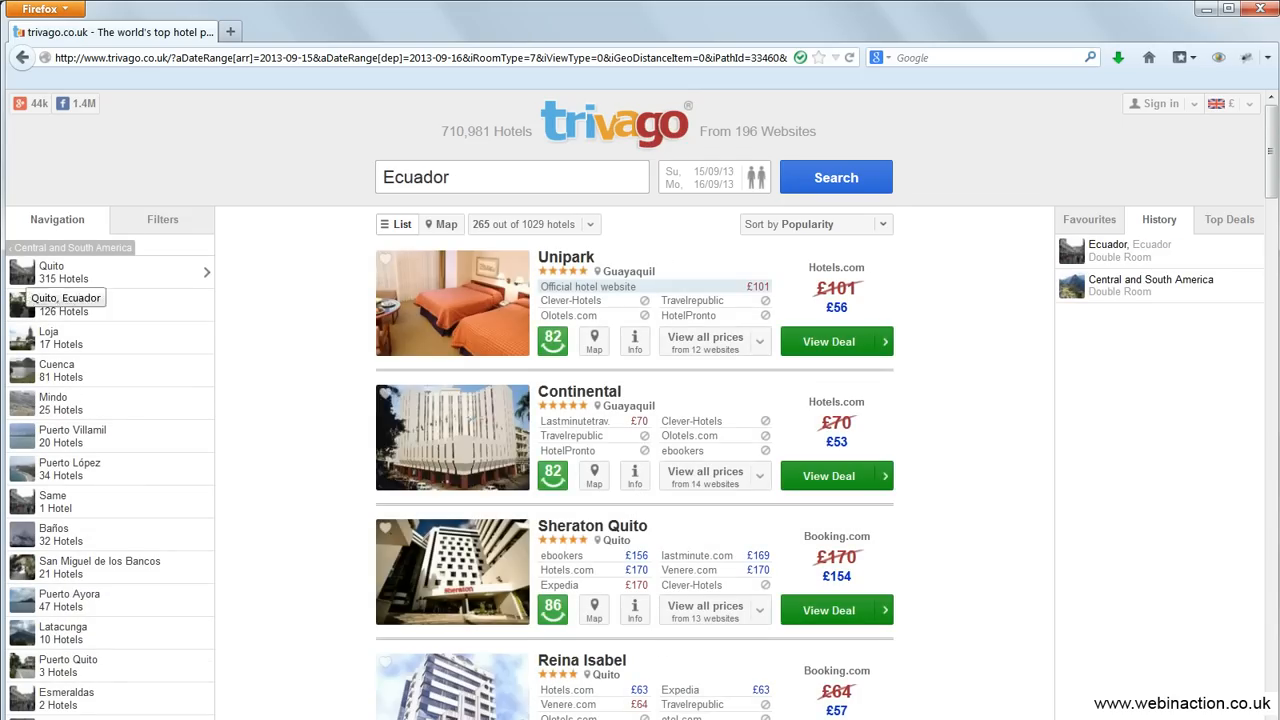
{"action": "left_click", "coordinate": [67, 298]}
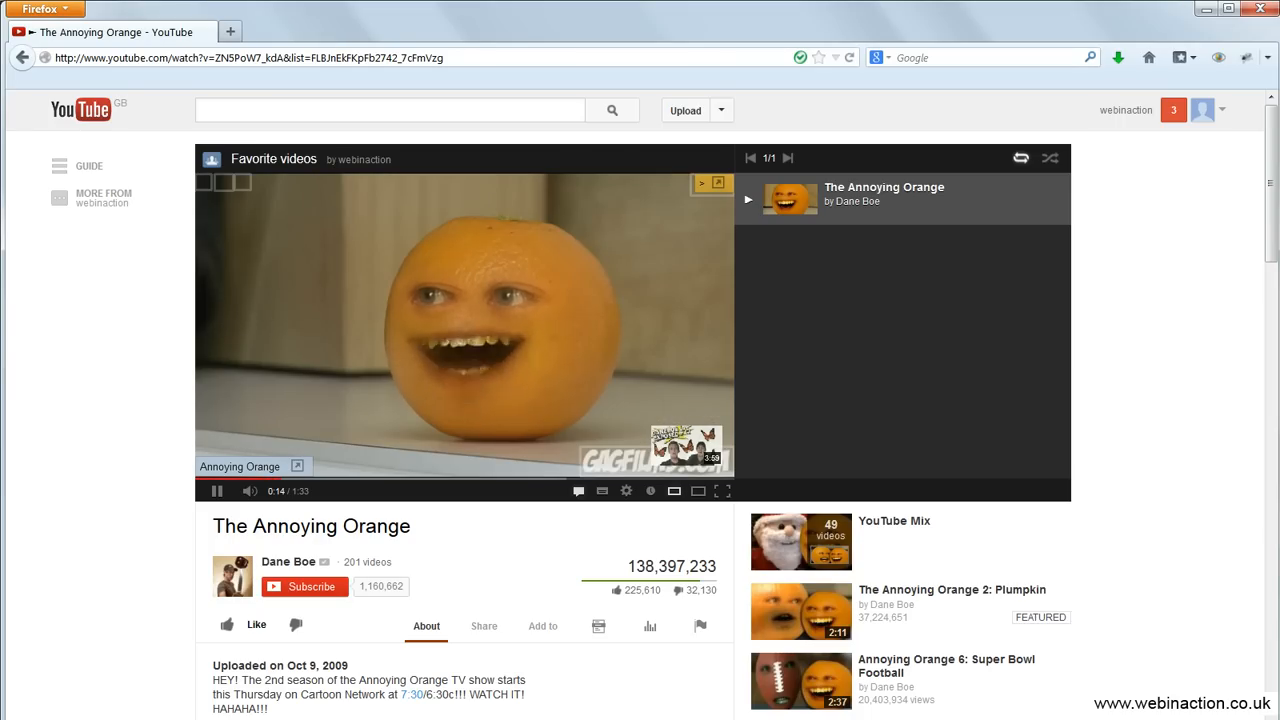
Show the 'Add to' playlist options for The Annoying Orange video
{"action": "left_click", "coordinate": [542, 626]}
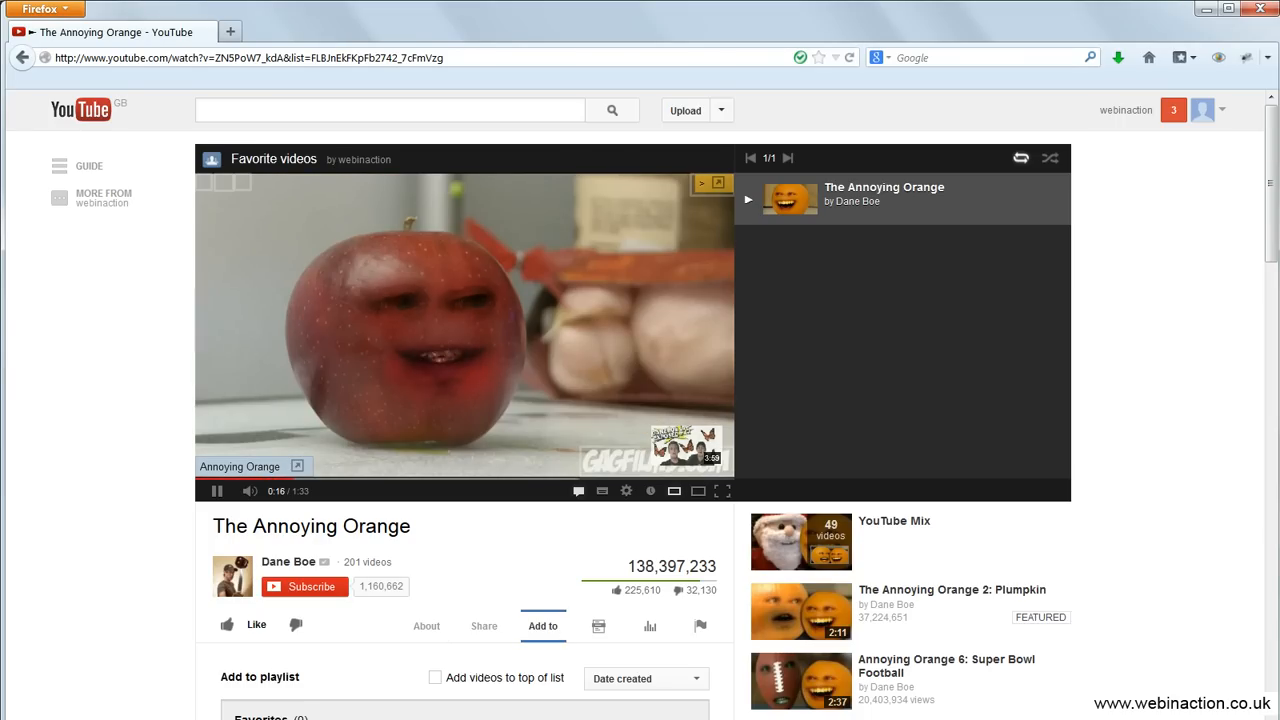
{"action": "scroll", "scroll_direction": "down", "scroll_amount": 3}
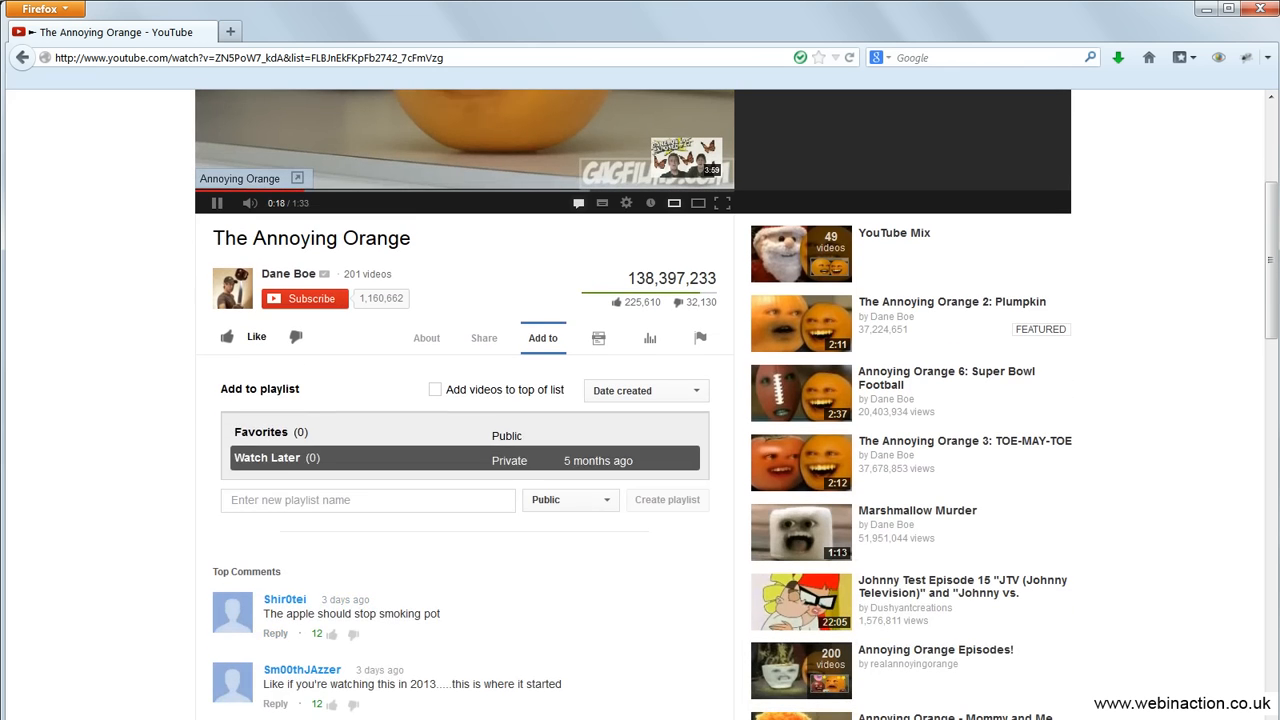
{"action": "left_click", "coordinate": [260, 431]}
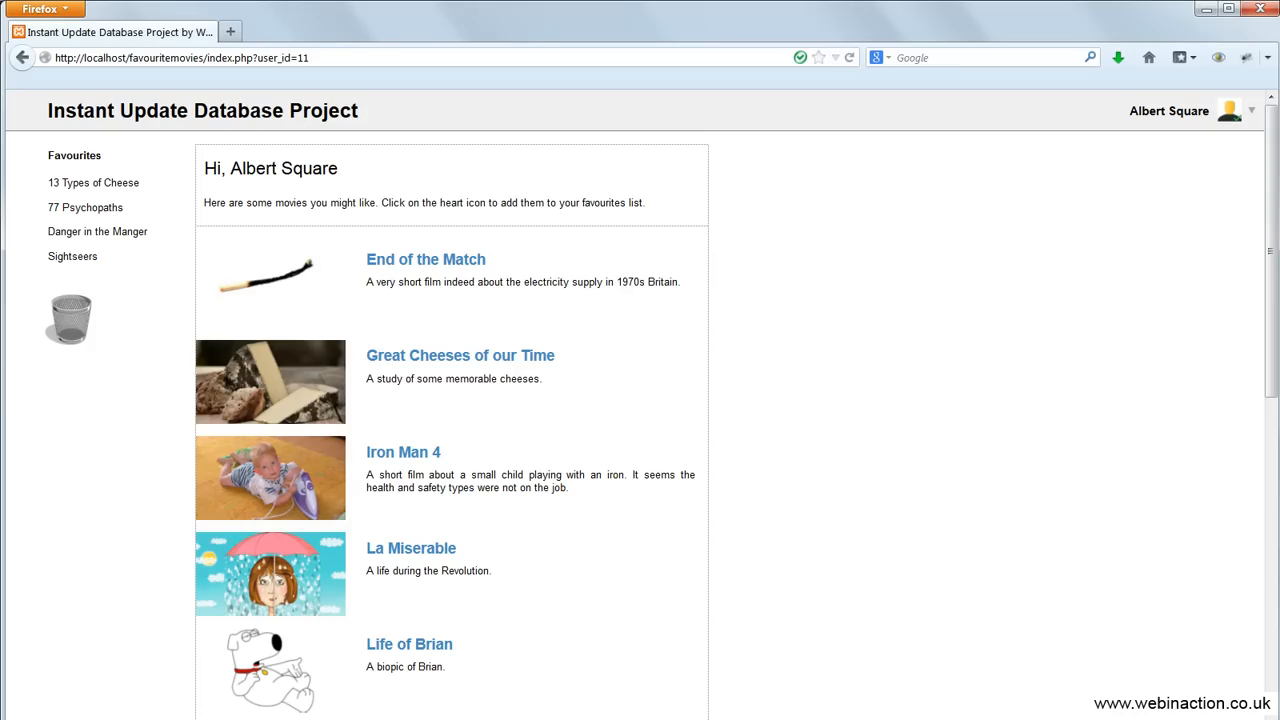
{"action": "mouse_move", "coordinate": [674, 356]}
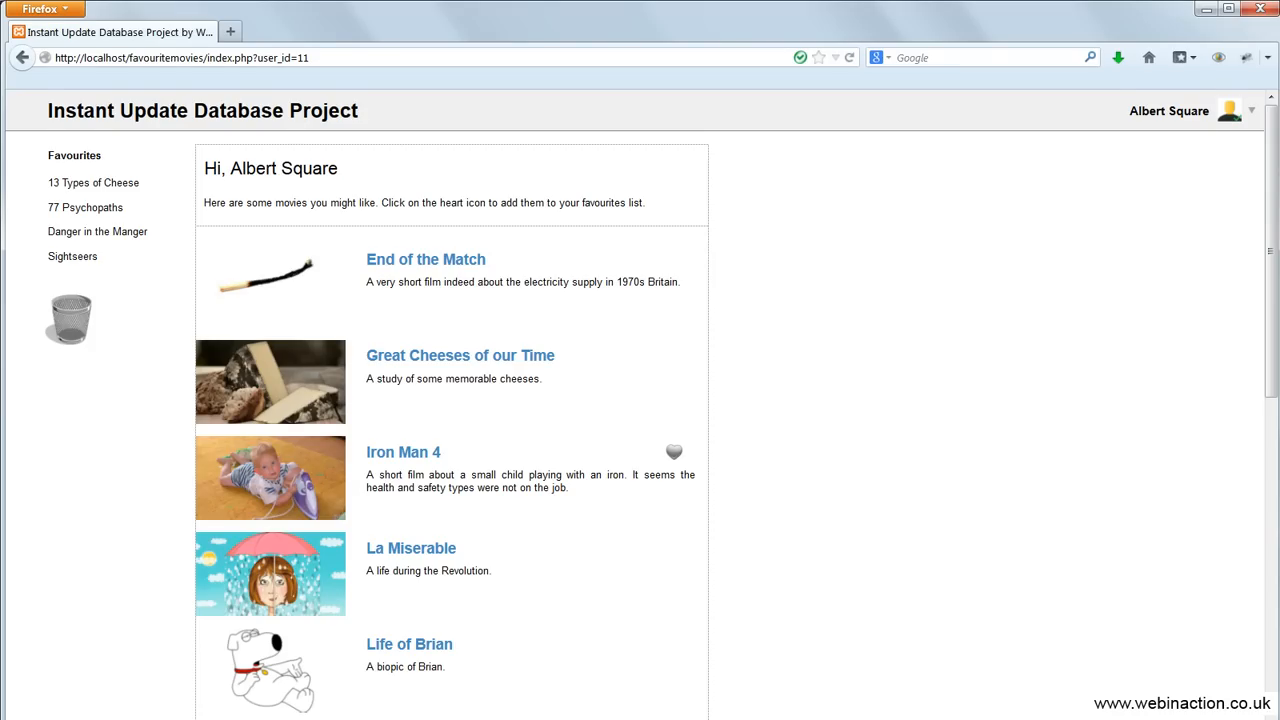
Drag Sightseers from Favourites to the trash bin so it rejoins the suggestions
{"action": "left_click", "coordinate": [674, 451]}
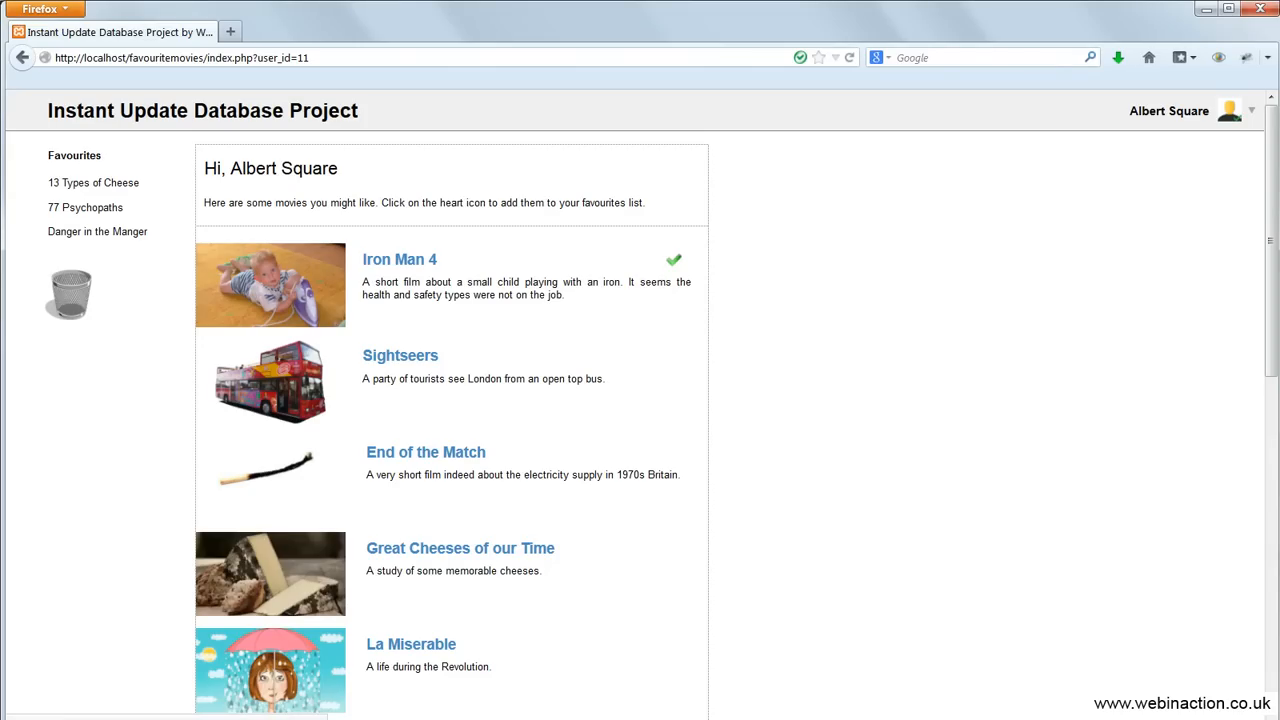
Add Iron Man 4 to favourites from its movie page, then switch to Mr Movieman
{"action": "left_click", "coordinate": [674, 260]}
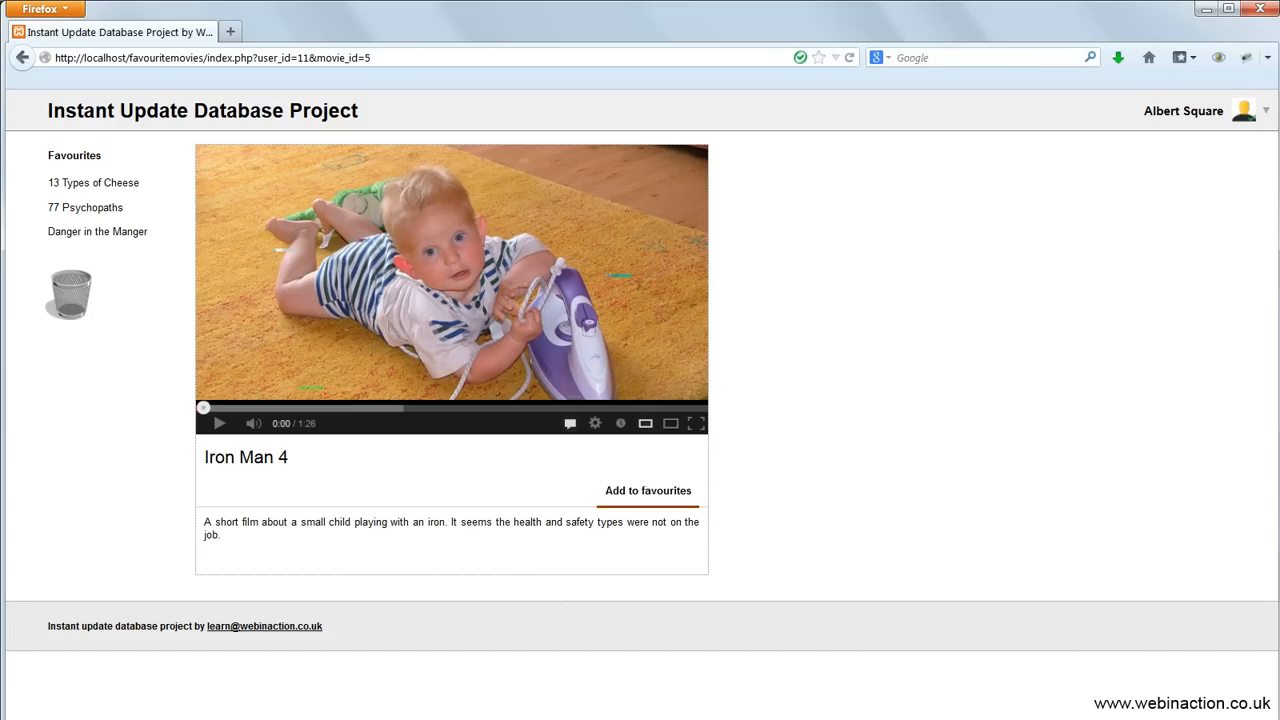
{"action": "left_click", "coordinate": [648, 490]}
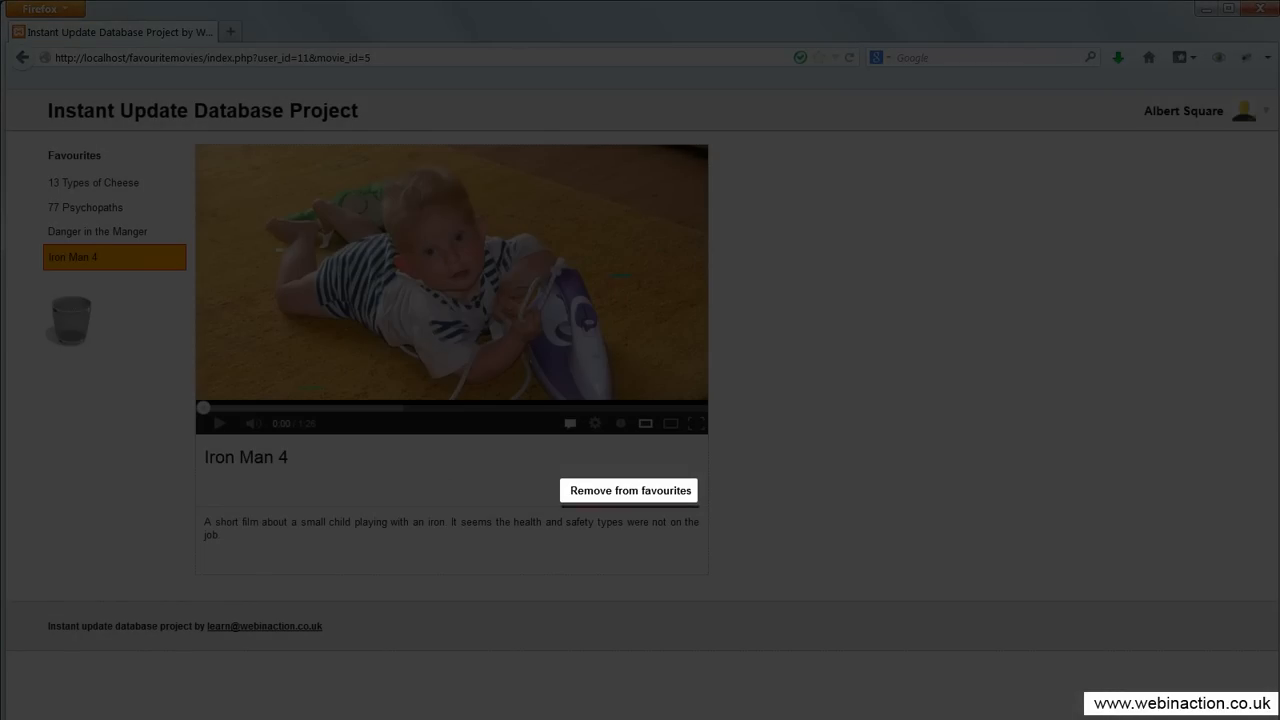
{"action": "left_click", "coordinate": [629, 490]}
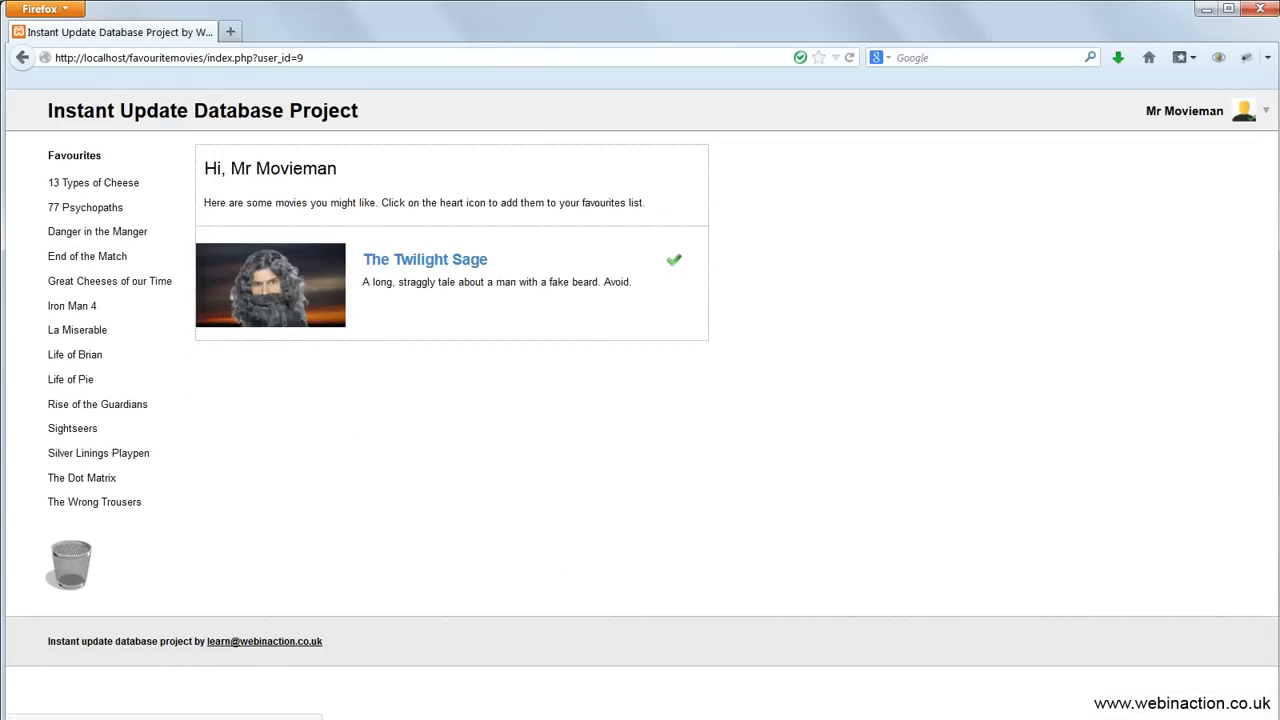
Choose the admin option in the user dropdown to reach Manage users
{"action": "left_click", "coordinate": [673, 260]}
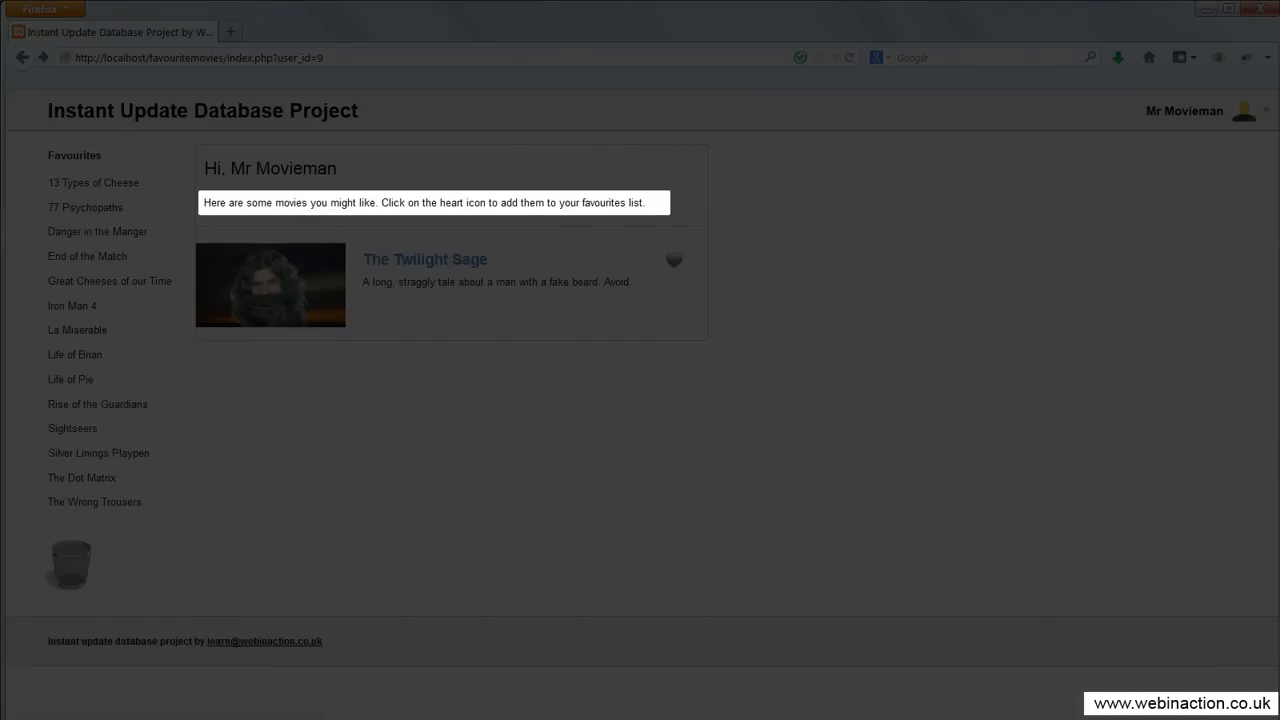
{"action": "left_click", "coordinate": [674, 260]}
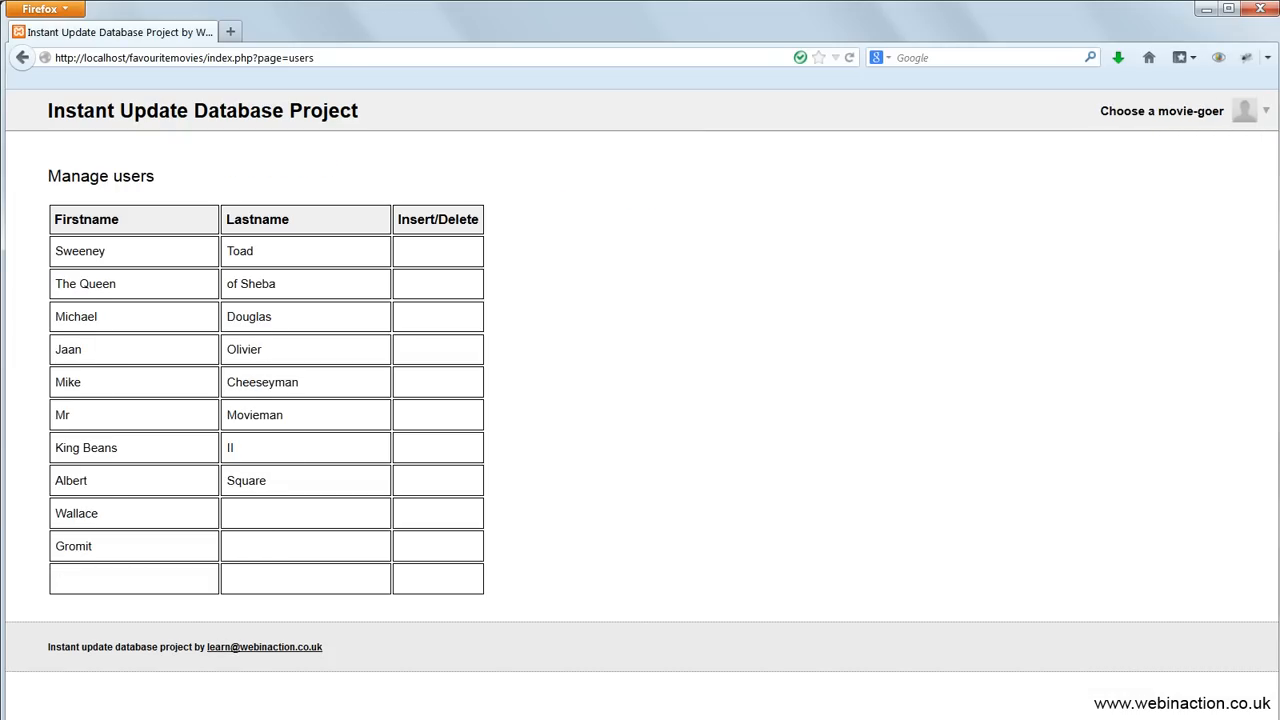
Edit the first name Sweeney to Sweetie and delete The Queen of Sheba
{"action": "double_click", "coordinate": [95, 251]}
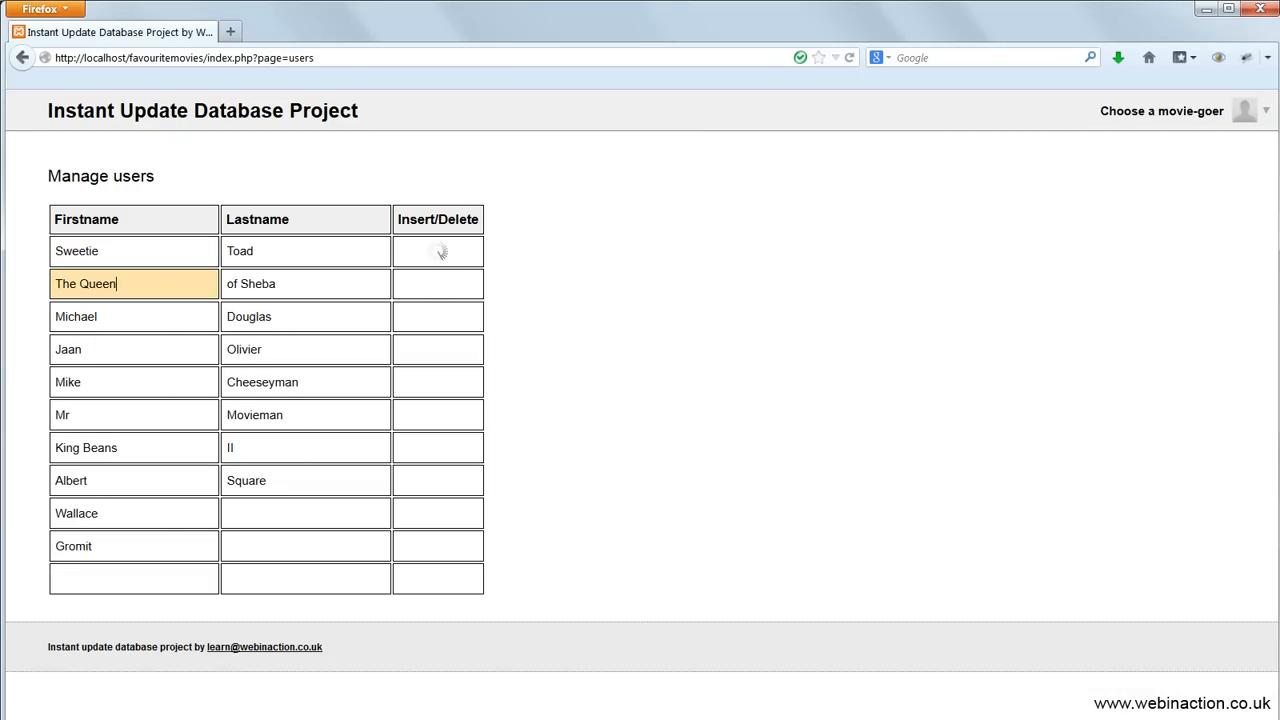
{"action": "left_click", "coordinate": [436, 251]}
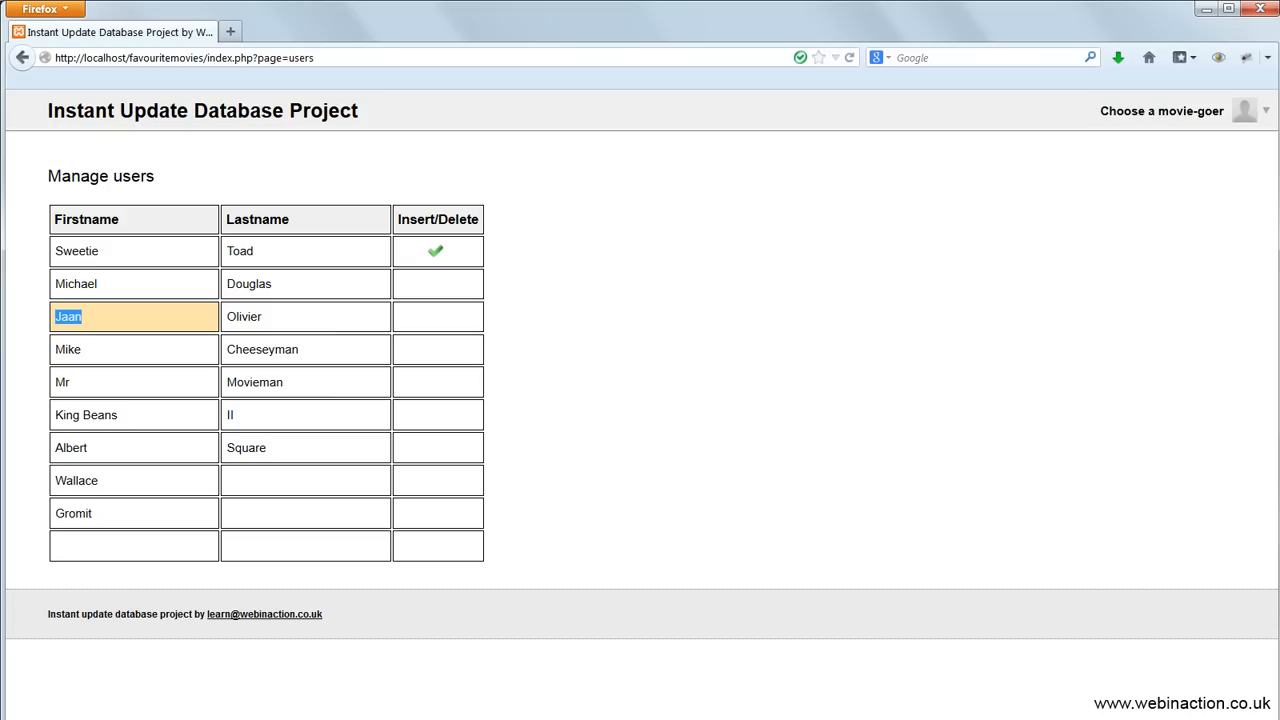
{"action": "key", "text": "Backspace"}
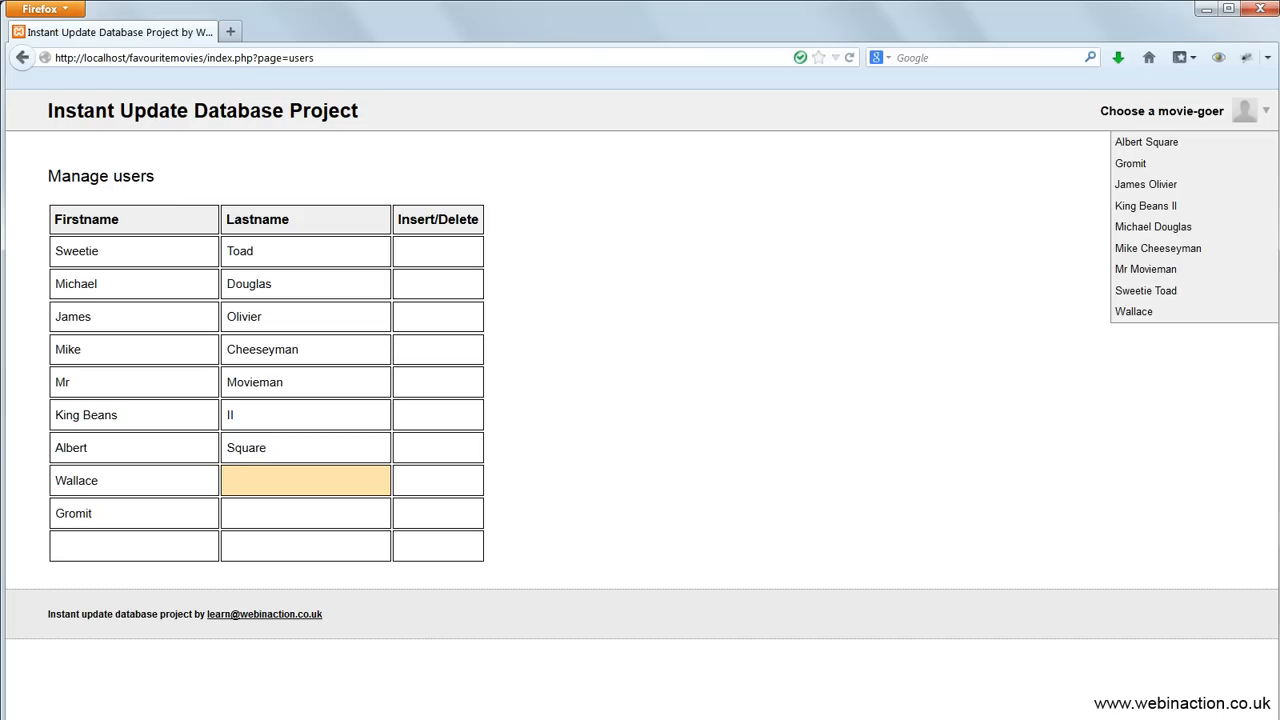
Give Wallace and Gromit the last names 'the Man' and 'the Dog'
{"action": "type", "text": "the Man"}
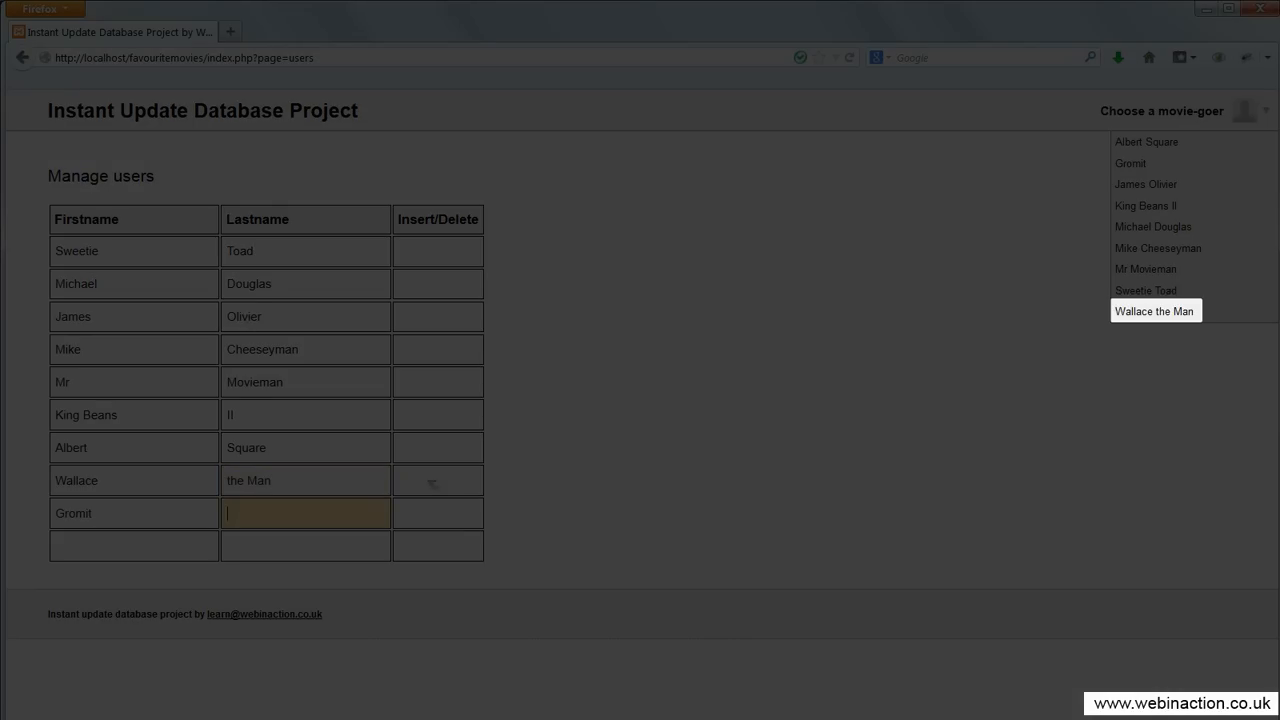
{"action": "type", "text": "the Dog"}
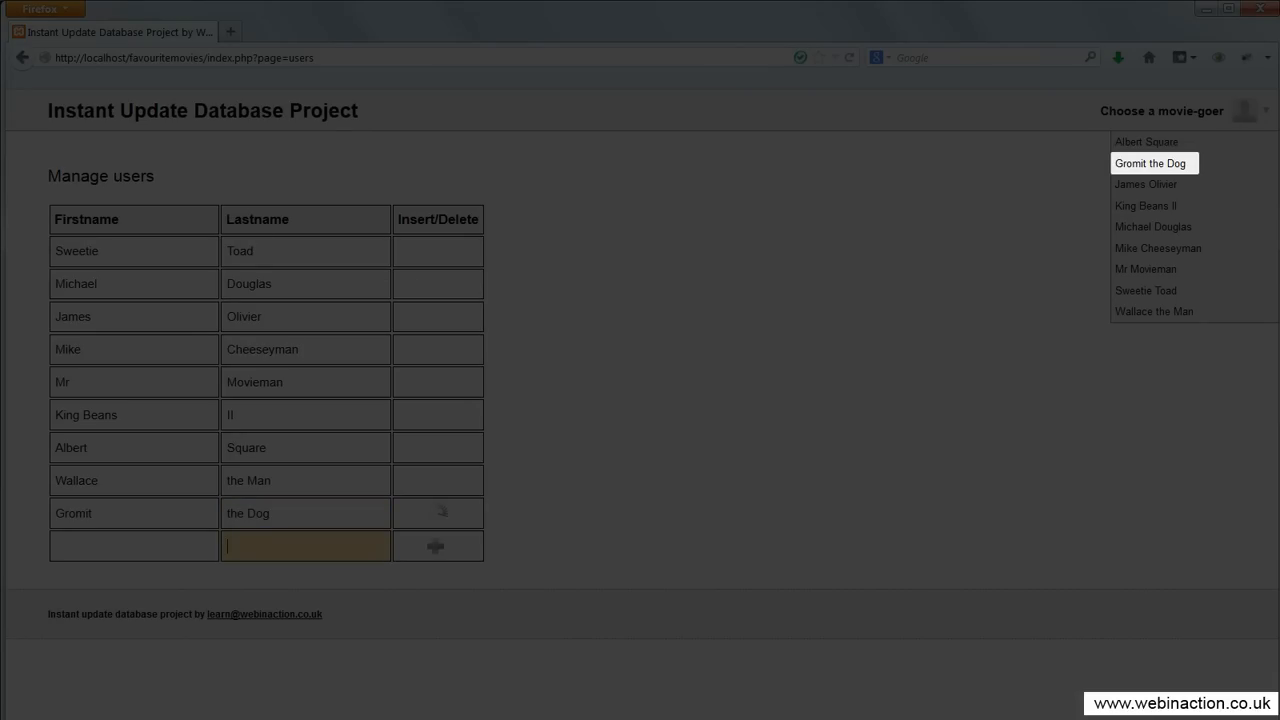
{"action": "left_click", "coordinate": [1158, 248]}
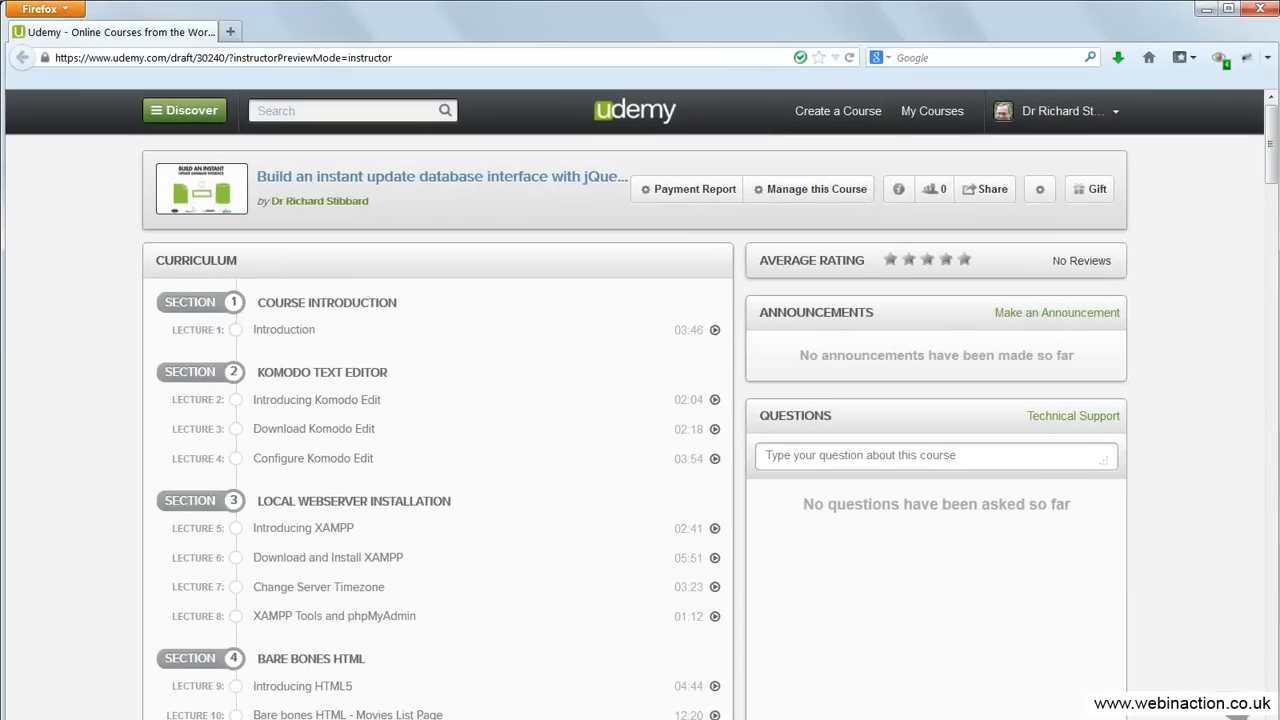
{"action": "scroll", "scroll_direction": "down", "scroll_amount": 3}
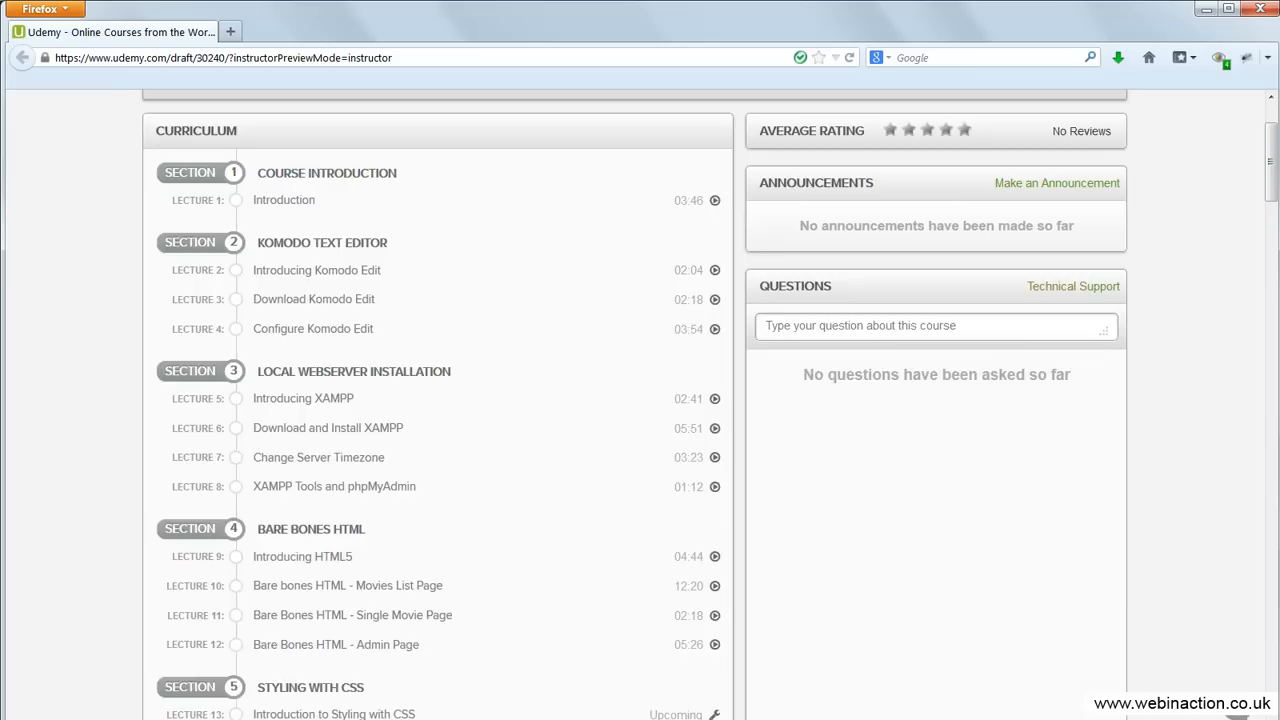
{"action": "scroll", "scroll_direction": "down", "scroll_amount": 3}
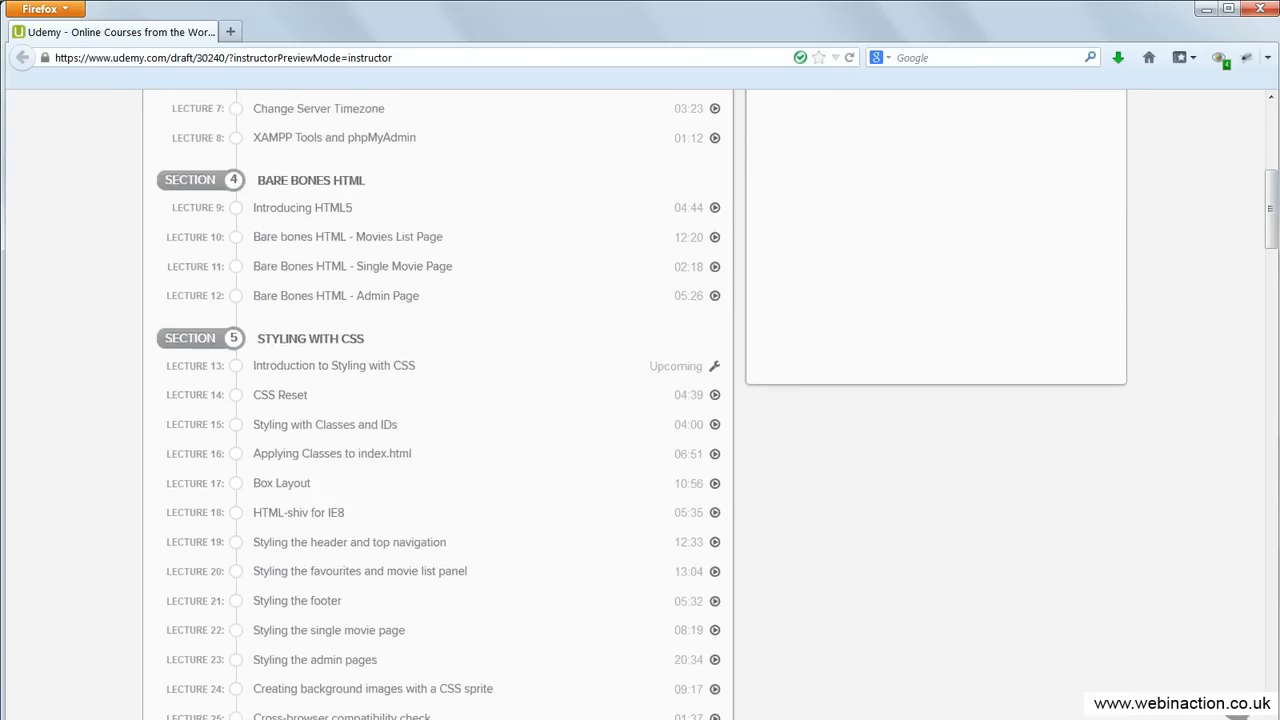
{"action": "scroll", "scroll_direction": "down", "scroll_amount": 3}
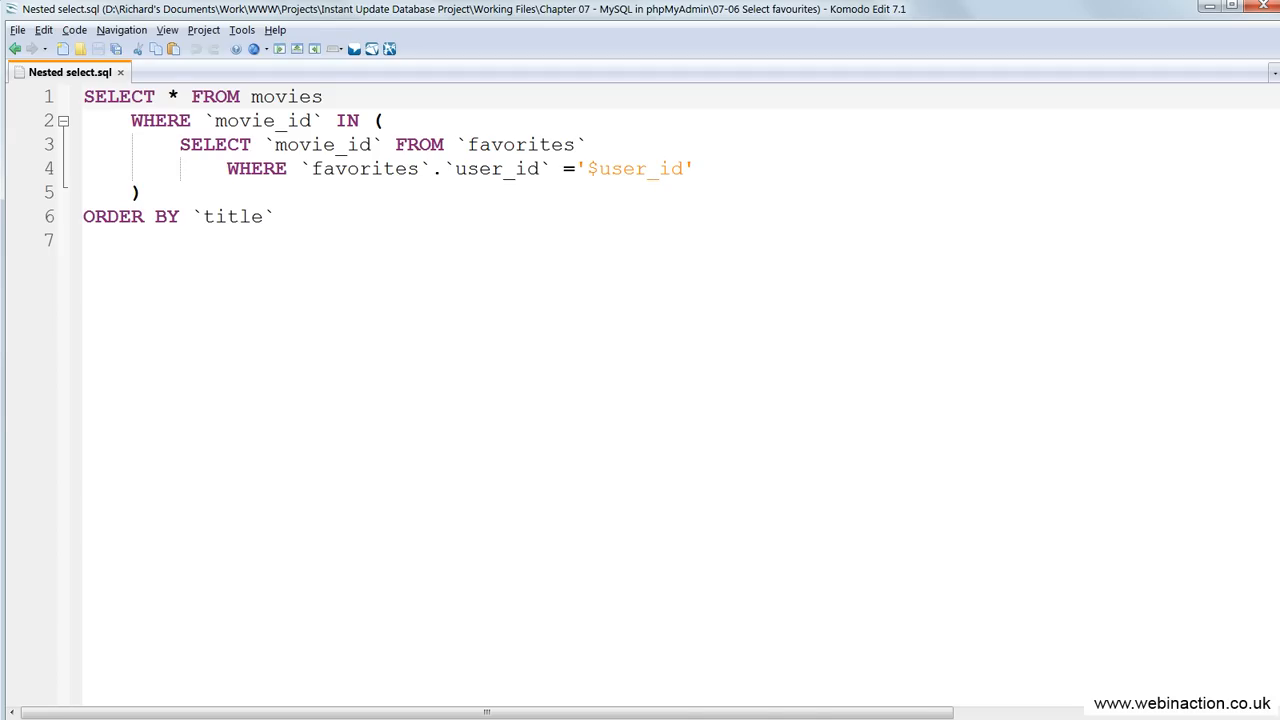
Open delete-user.js in Komodo Edit, then return to the Udemy curriculum
{"action": "left_click", "coordinate": [70, 72]}
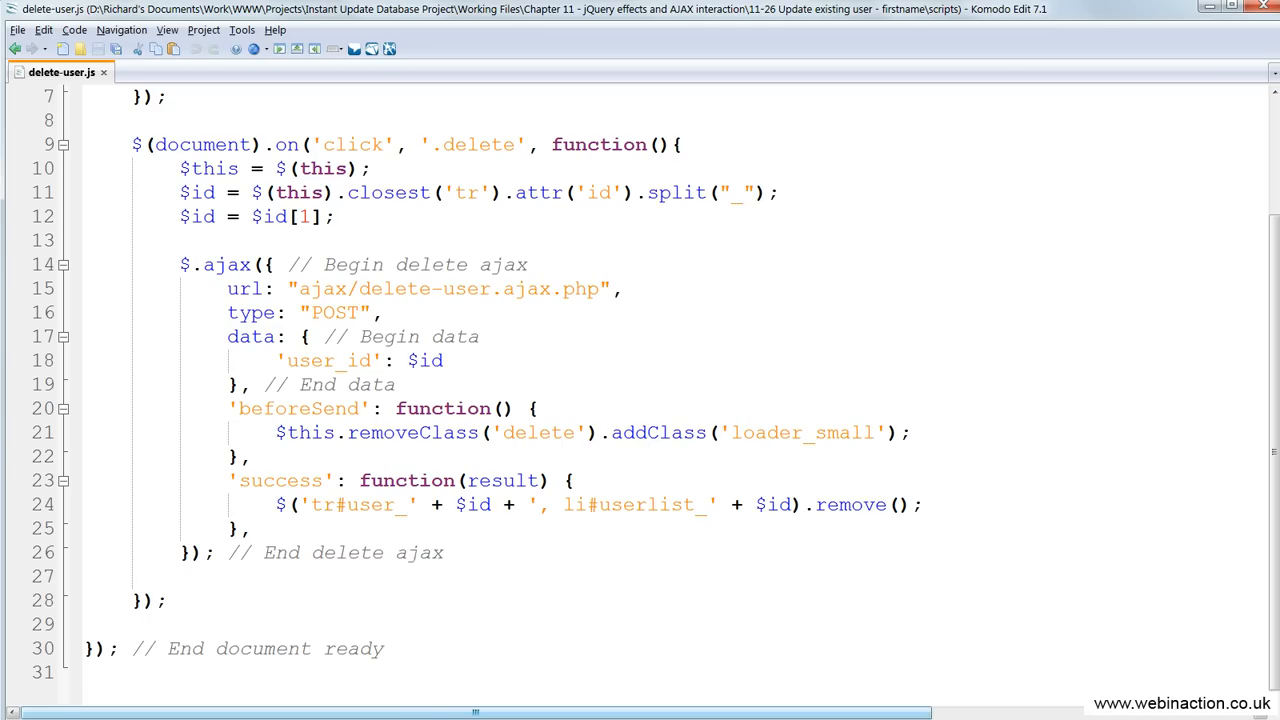
{"action": "left_click", "coordinate": [47, 9]}
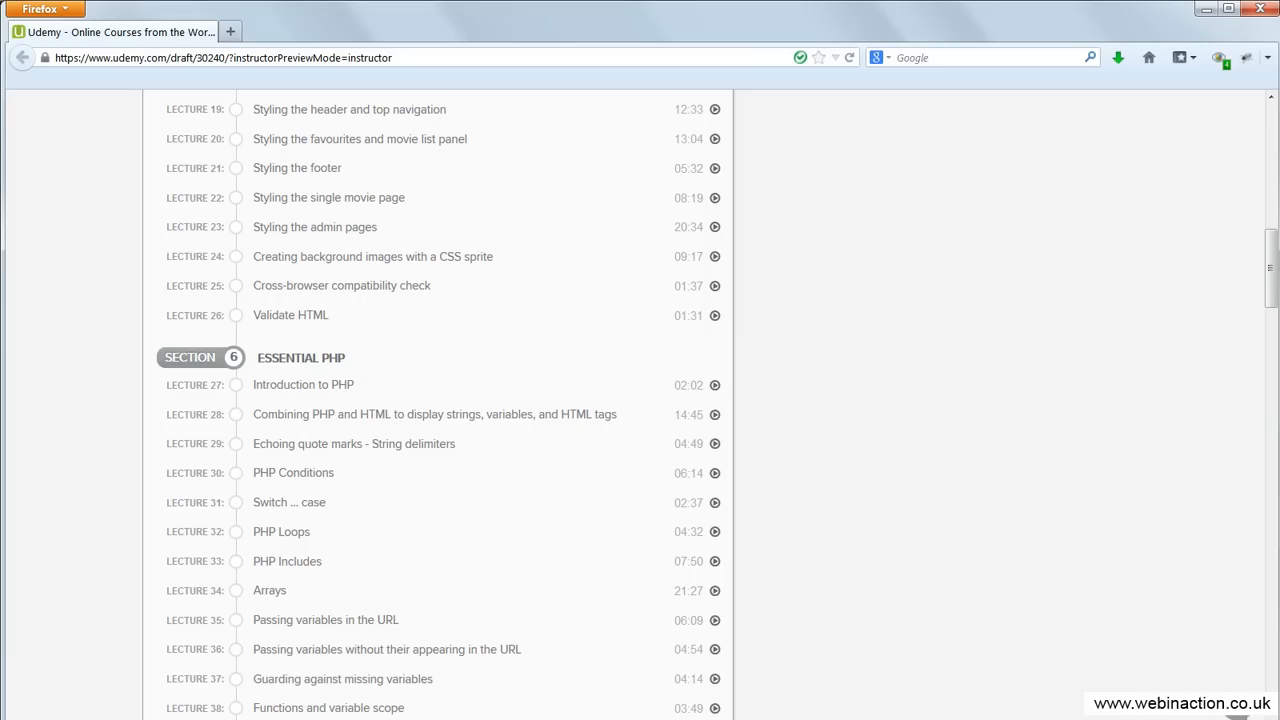
Scroll the curriculum past Sections 6 and 7 to the MySQL in PHP lectures
{"action": "scroll", "scroll_direction": "down", "scroll_amount": 3}
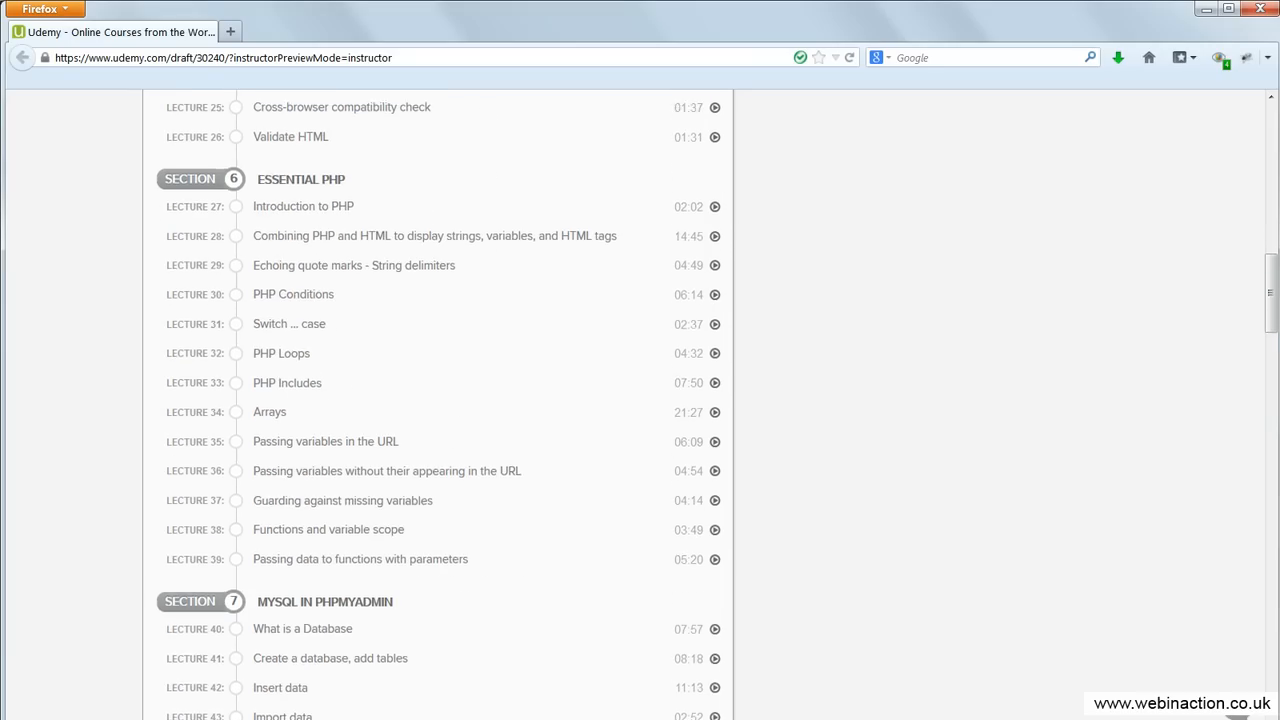
{"action": "scroll", "scroll_direction": "down", "scroll_amount": 3}
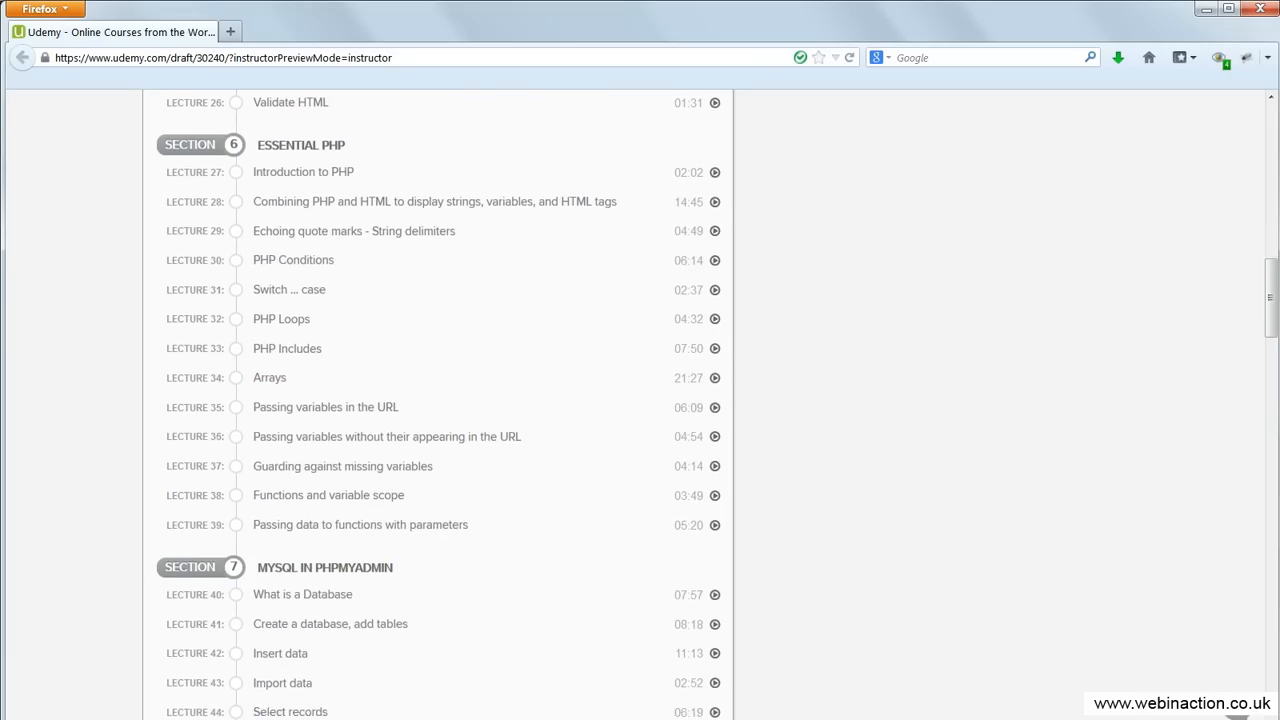
{"action": "scroll", "scroll_direction": "down", "scroll_amount": 3}
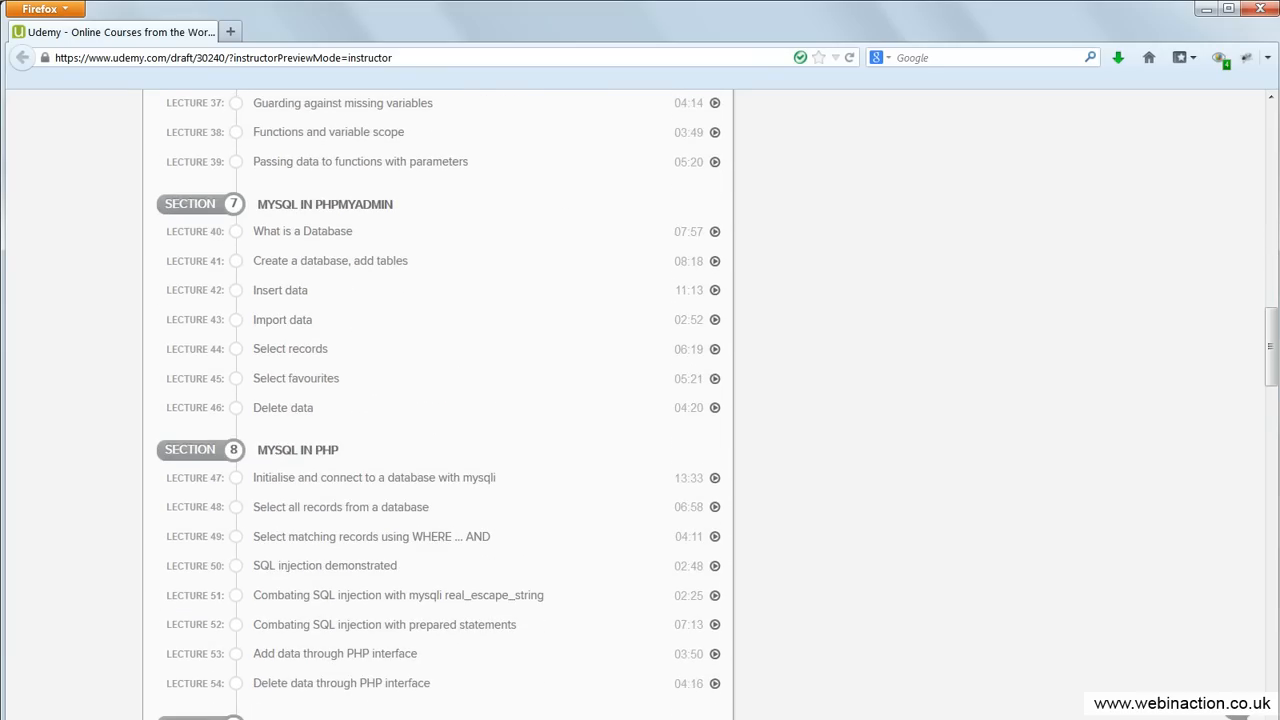
{"action": "scroll", "scroll_direction": "down", "scroll_amount": 3}
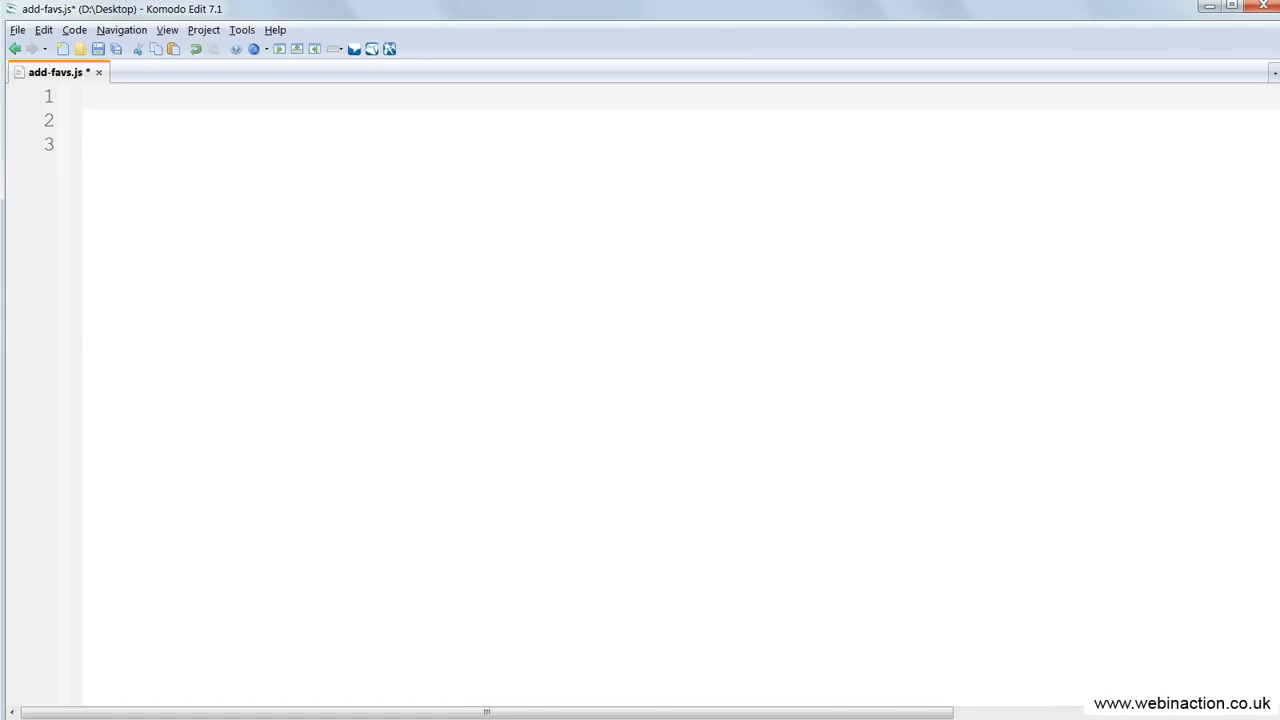
Write the document-ready block with variables for the movie id, title and $this
{"action": "type", "text": "$(document).ready(function() {"}
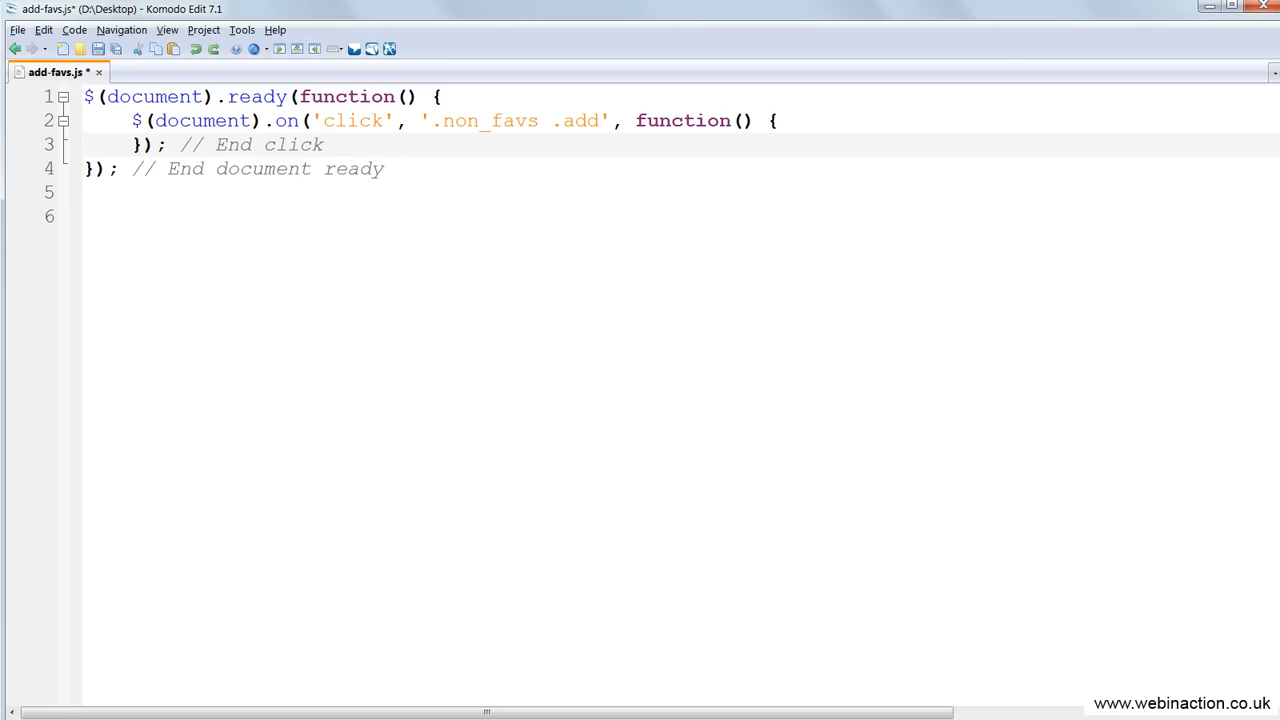
{"action": "type", "text": "$id = ($(this).attr('id').split(\"_\"));"}
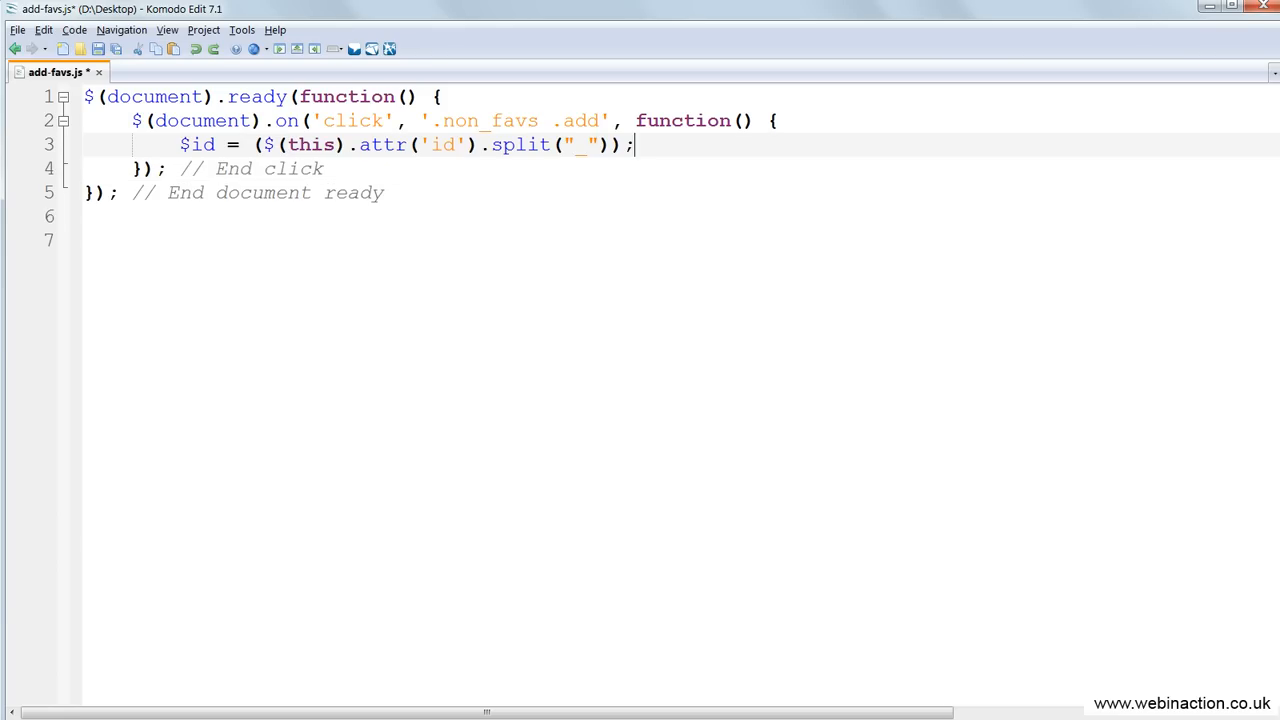
{"action": "type", "text": "$id = $id[1];"}
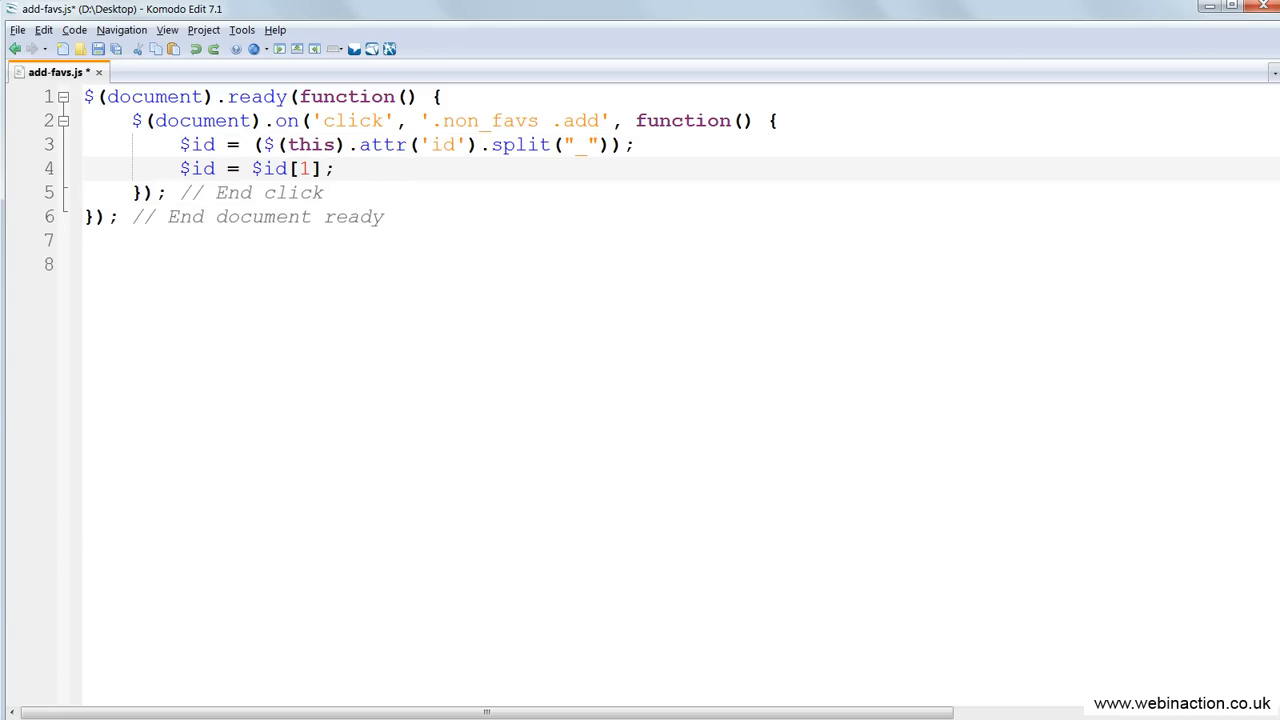
{"action": "type", "text": "$title = $(this).text();"}
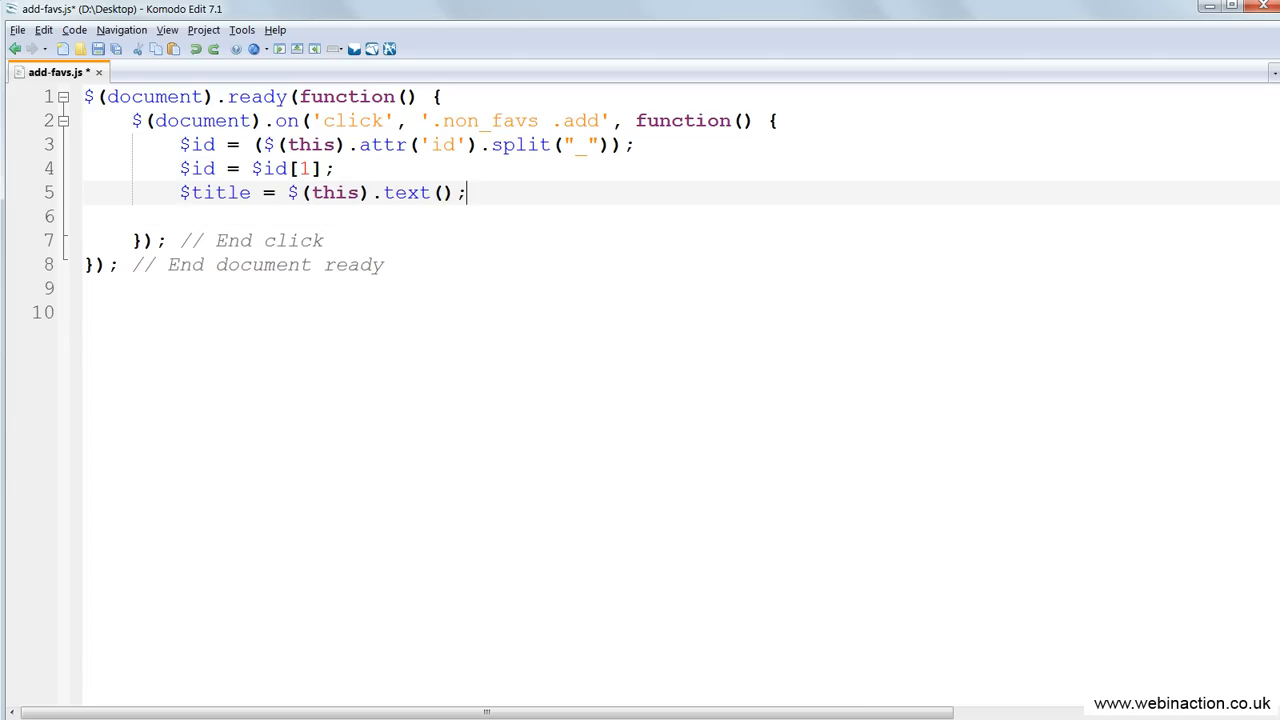
{"action": "type", "text": "$this = $(this);"}
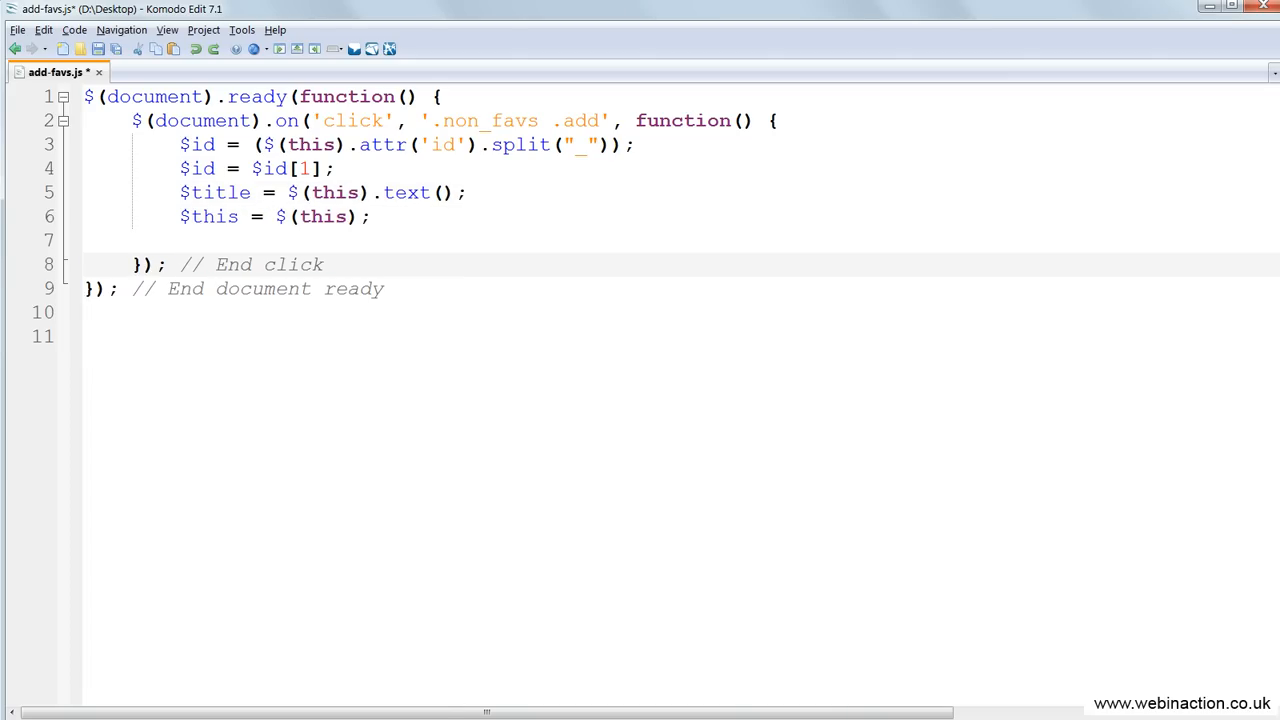
Start the $.ajax call with url ajax/add-favs.ajax.php, type POST and a data block
{"action": "type", "text": "$.ajax({"}
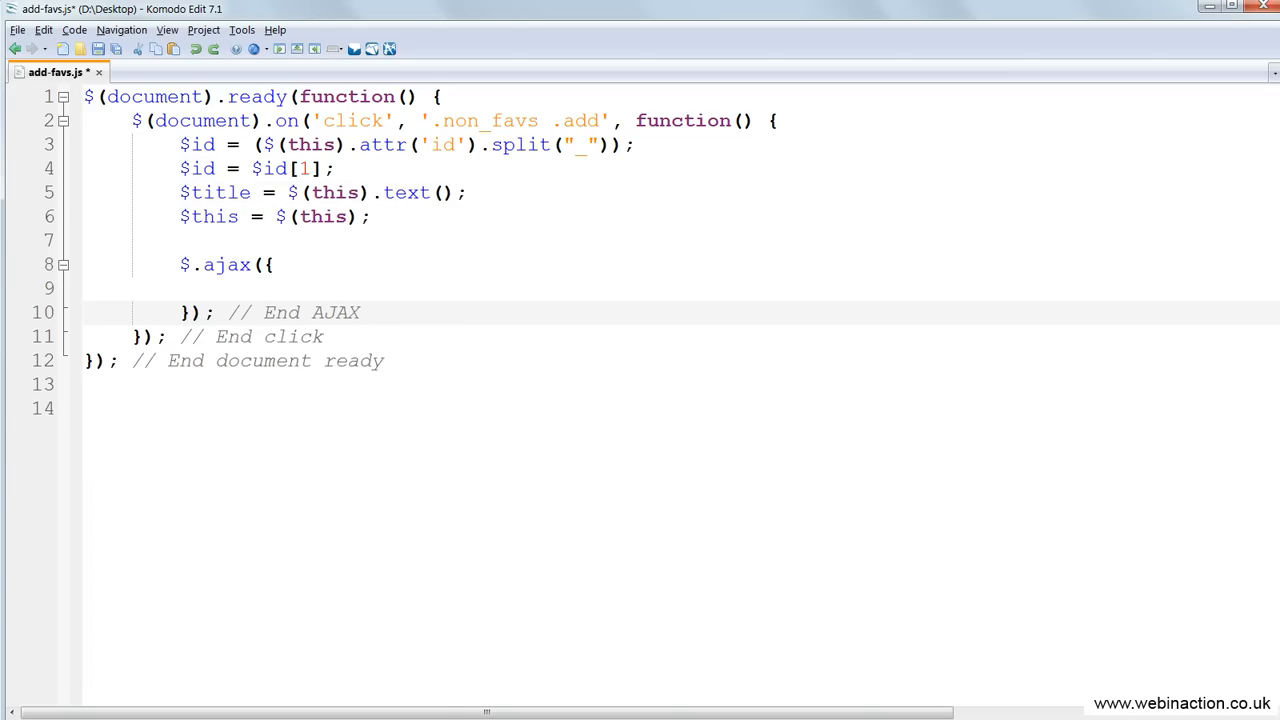
{"action": "type", "text": "url: \"ajax/add-favs.ajax.php\","}
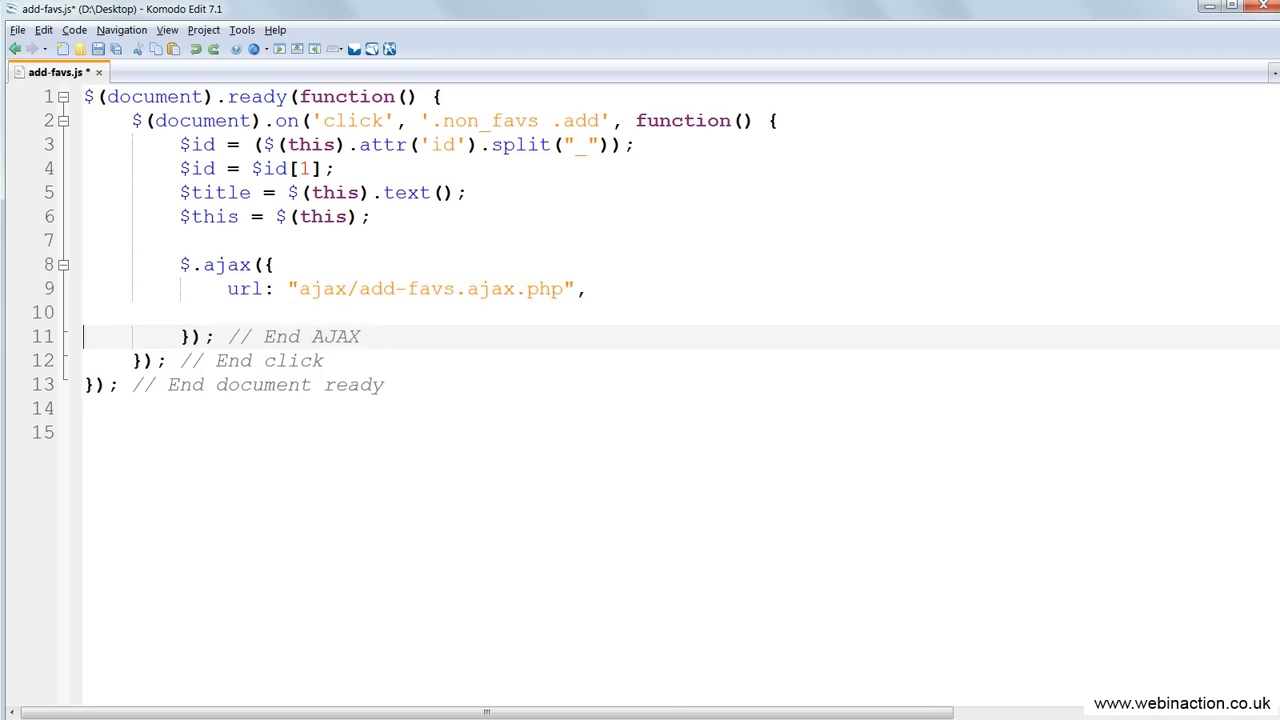
{"action": "type", "text": "type: \"POST\","}
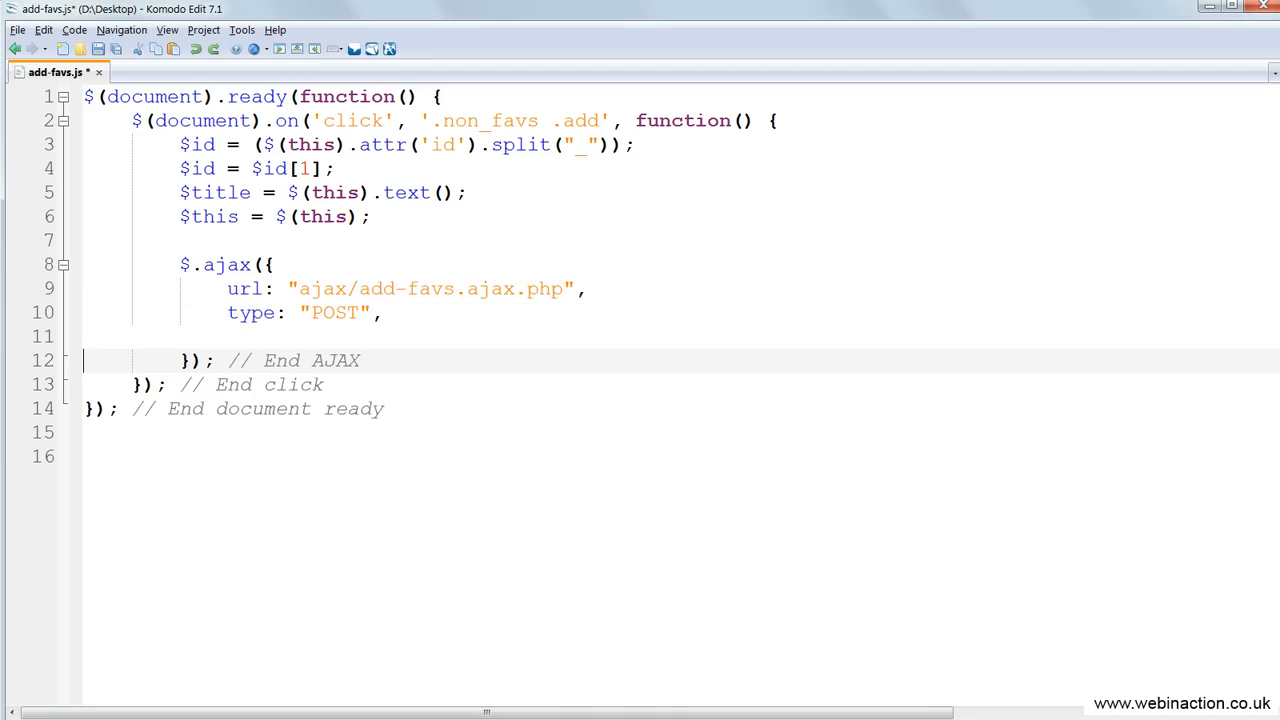
{"action": "type", "text": "data: {"}
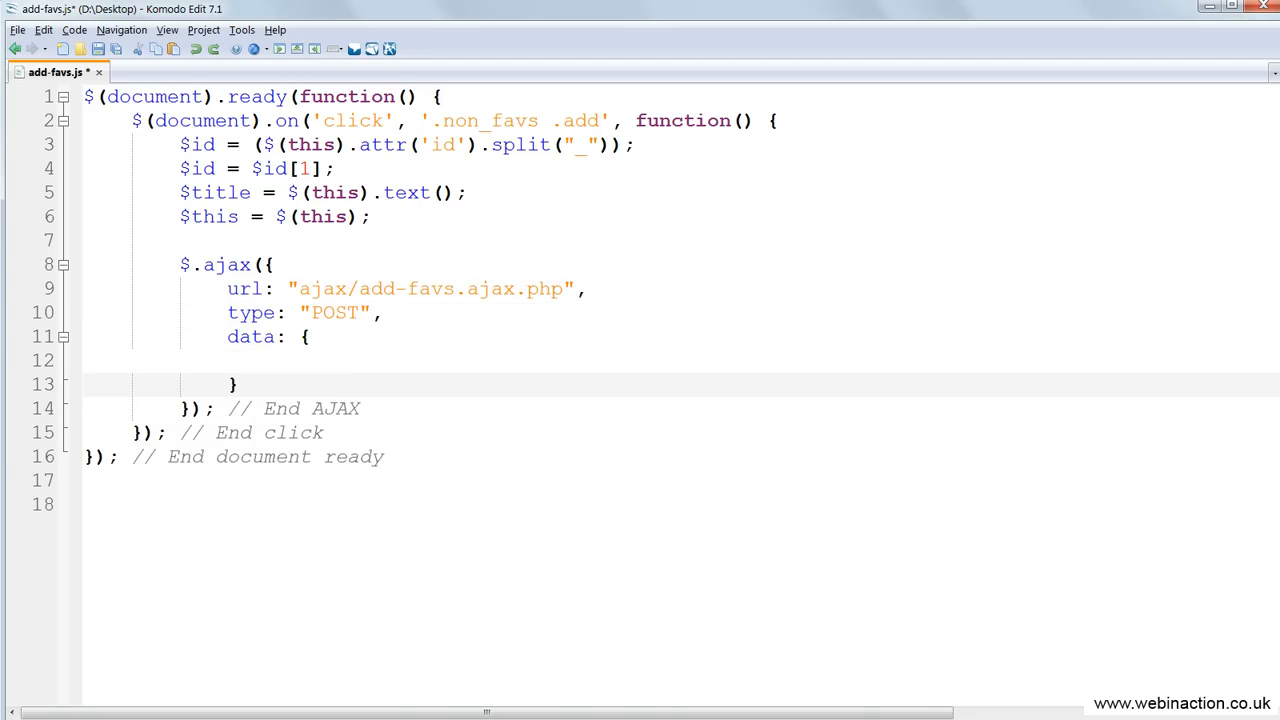
{"action": "type", "text": "}, // End data"}
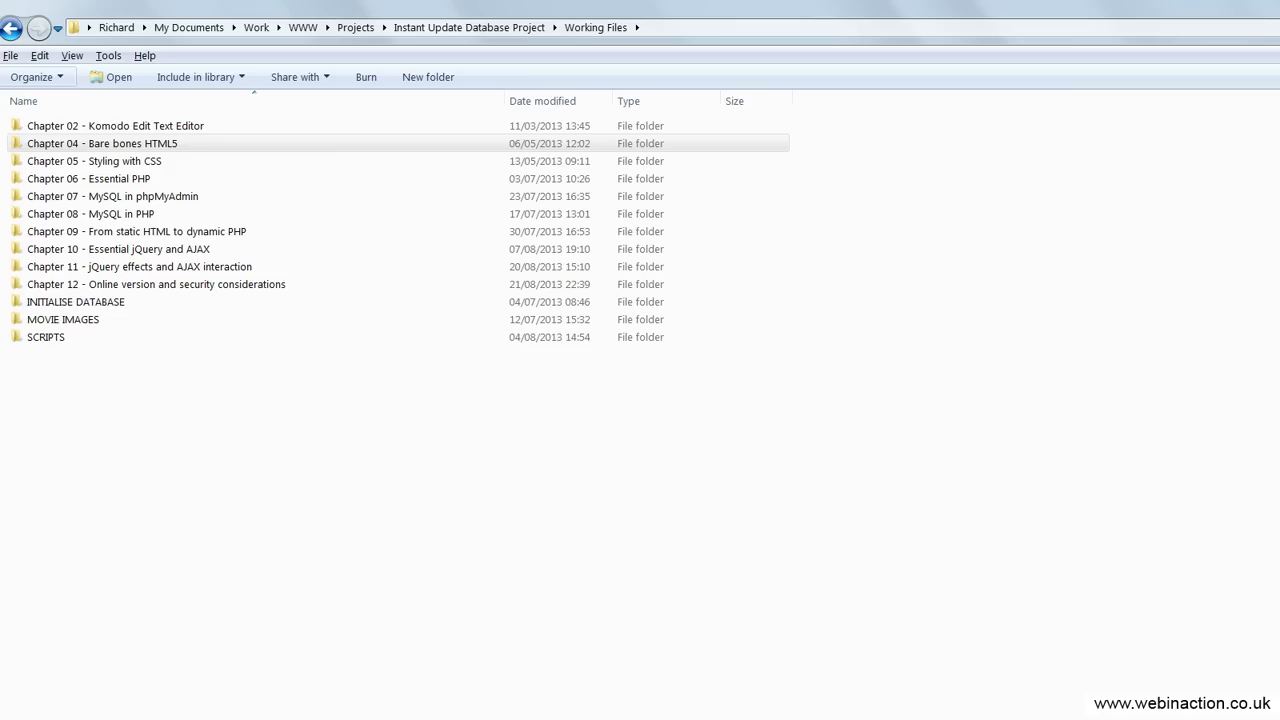
Browse the chapter folders and open Chapter 09's 09-19 Catching empty movie-goers table folder
{"action": "left_click", "coordinate": [88, 178]}
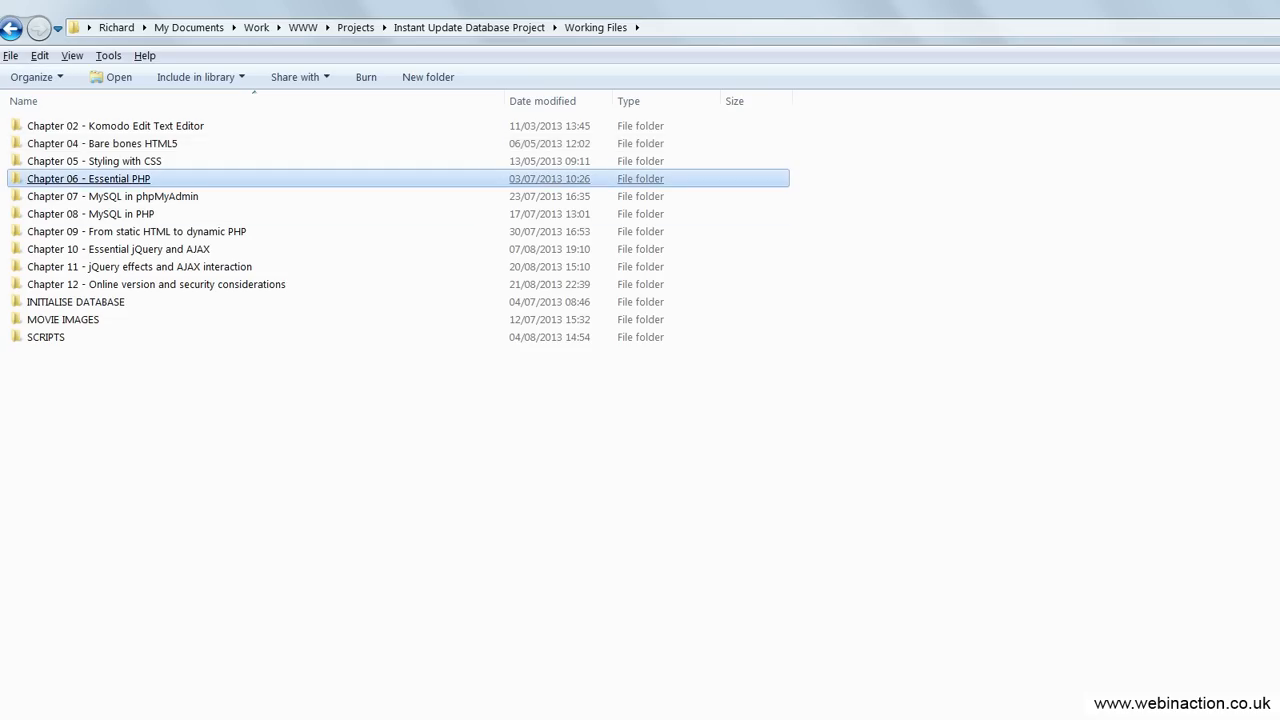
{"action": "double_click", "coordinate": [112, 196]}
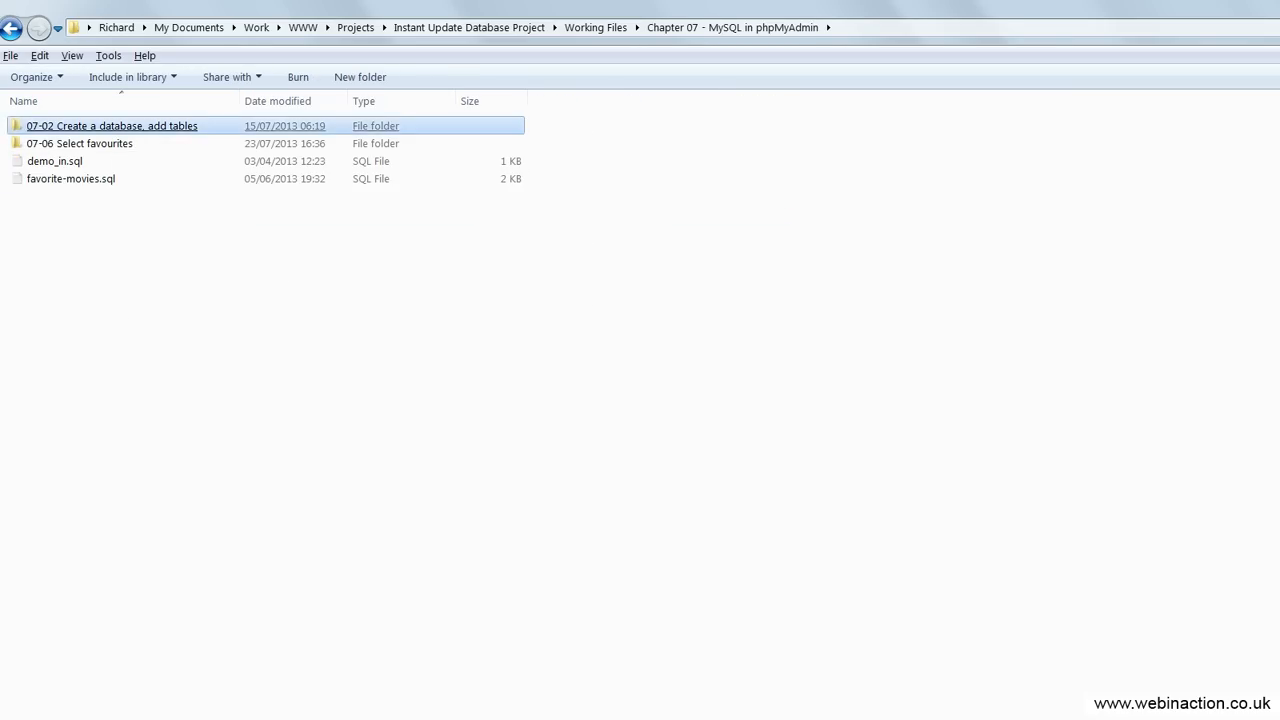
{"action": "double_click", "coordinate": [111, 125]}
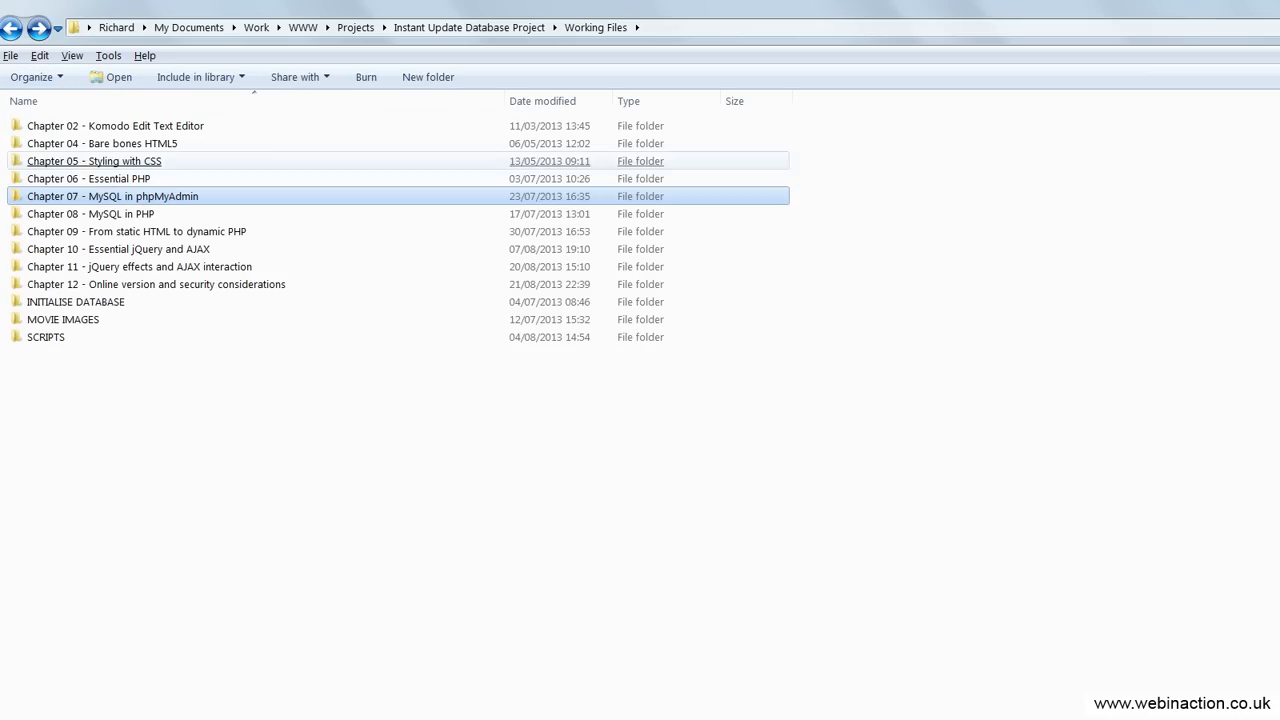
{"action": "double_click", "coordinate": [137, 231]}
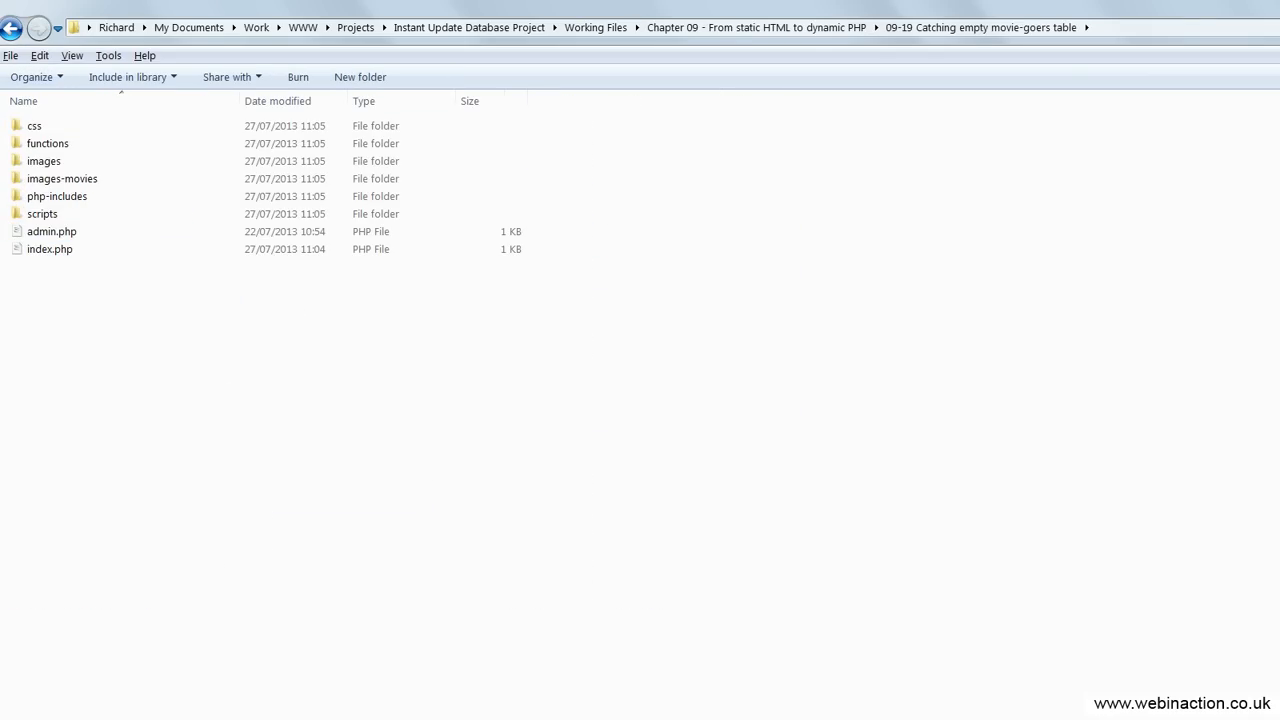
{"action": "double_click", "coordinate": [48, 143]}
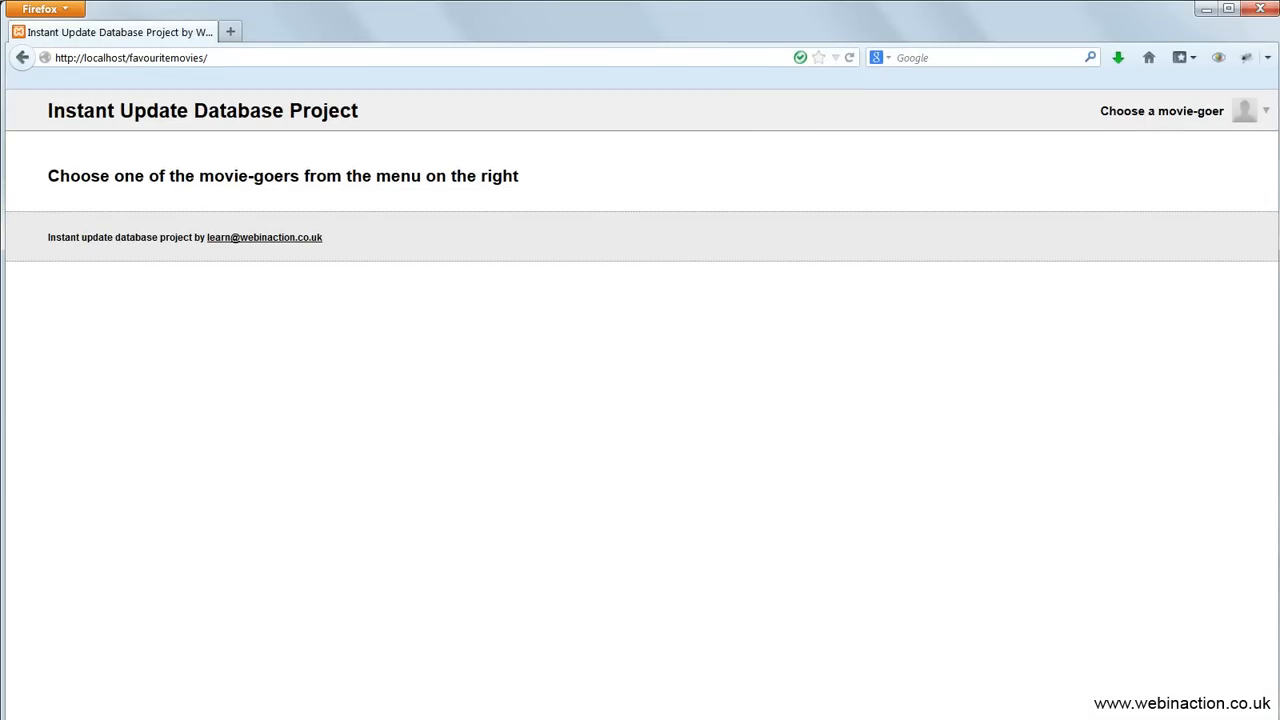
Pick Gromit the Dog as movie-goer, open Manage movies, then switch to Mr Movieman
{"action": "left_click", "coordinate": [1161, 110]}
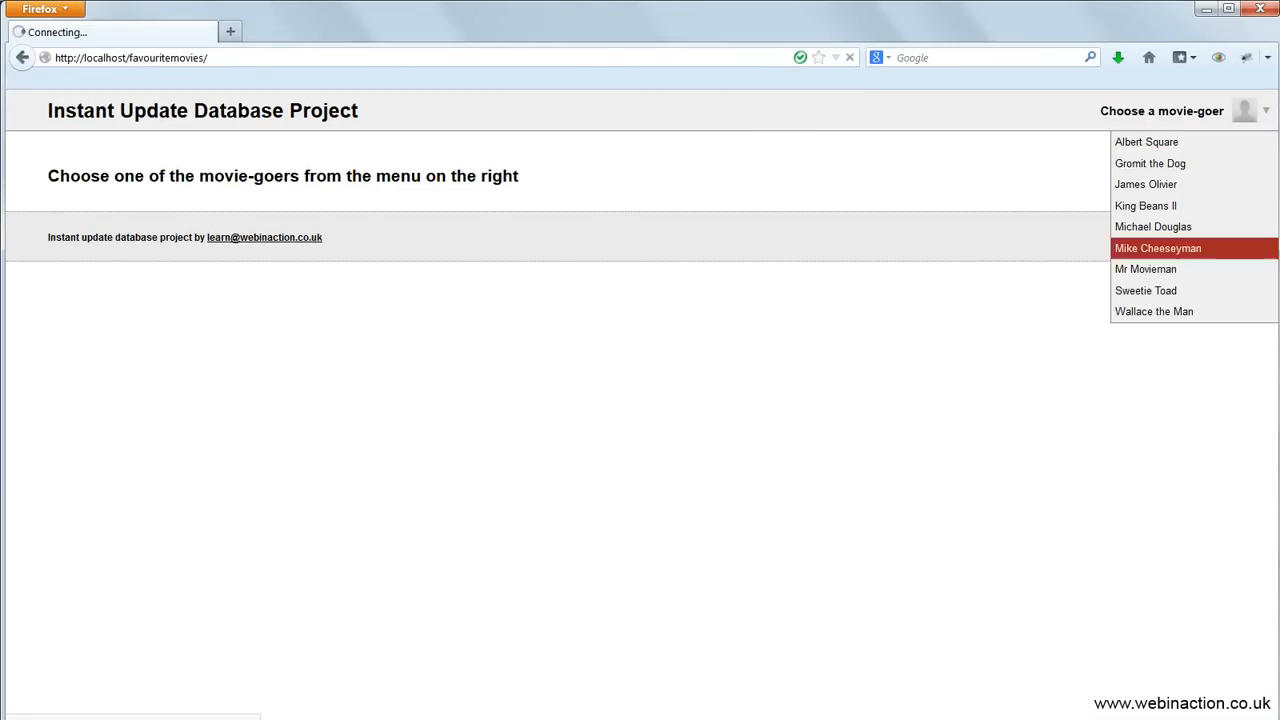
{"action": "left_click", "coordinate": [1150, 163]}
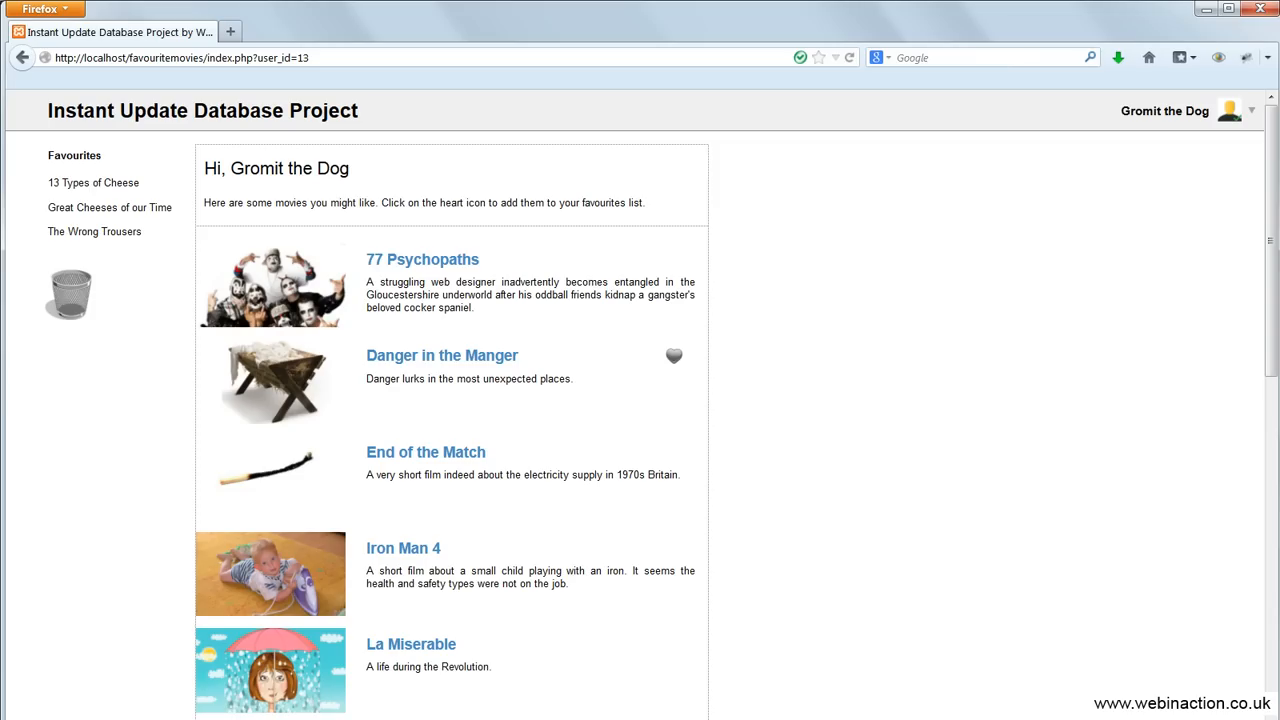
{"action": "left_click", "coordinate": [674, 355]}
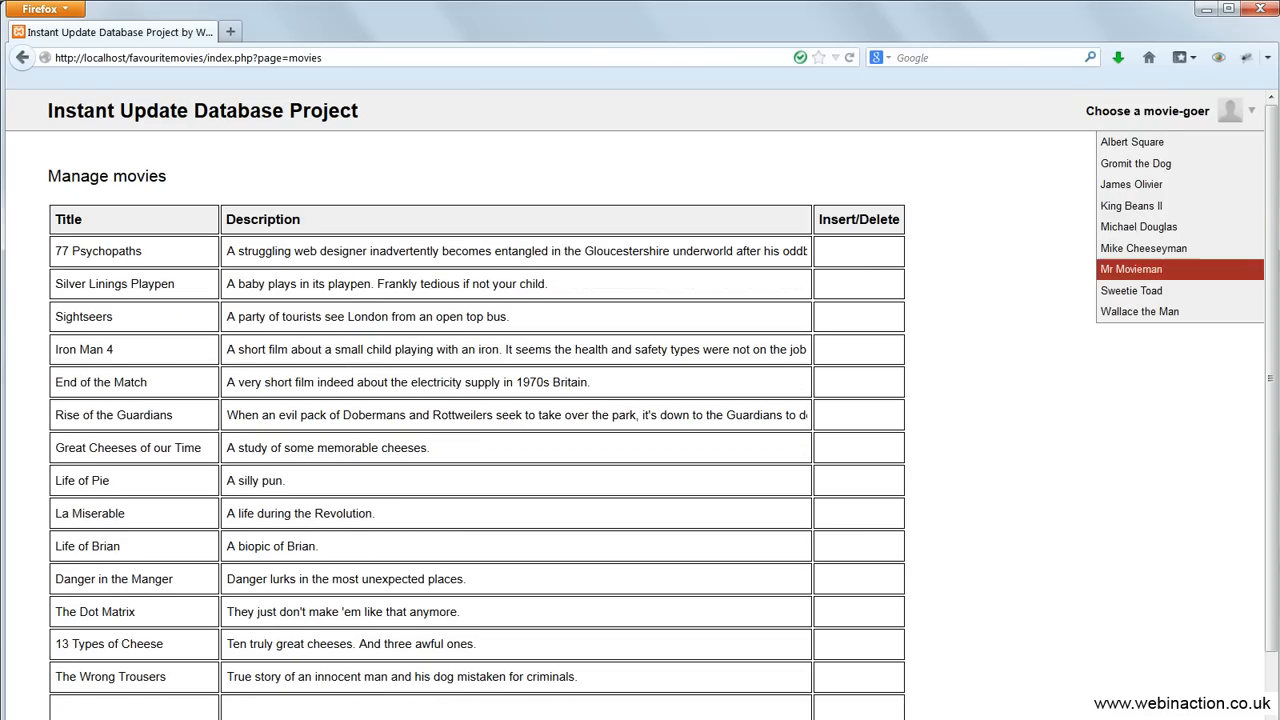
{"action": "left_click", "coordinate": [1131, 269]}
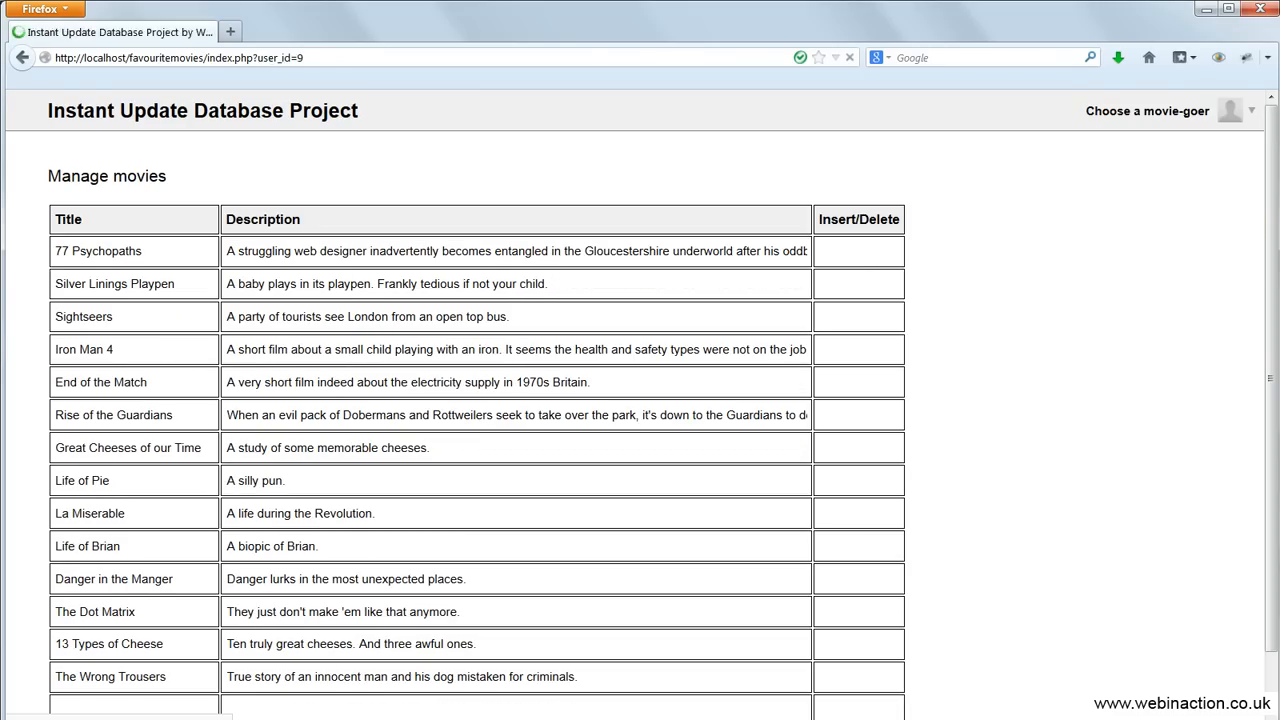